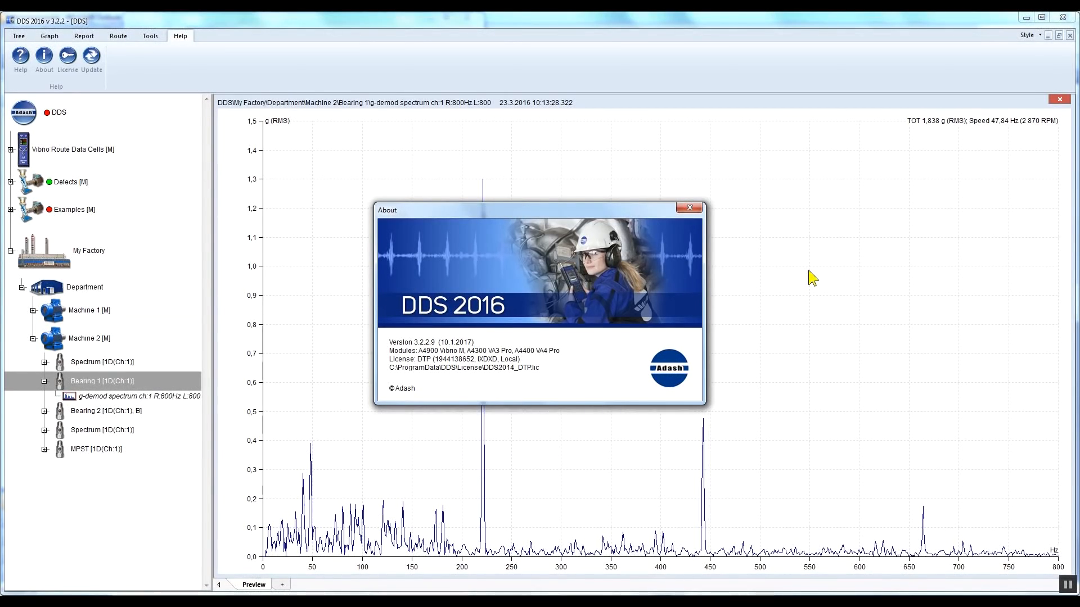
mouse_move(801, 279)
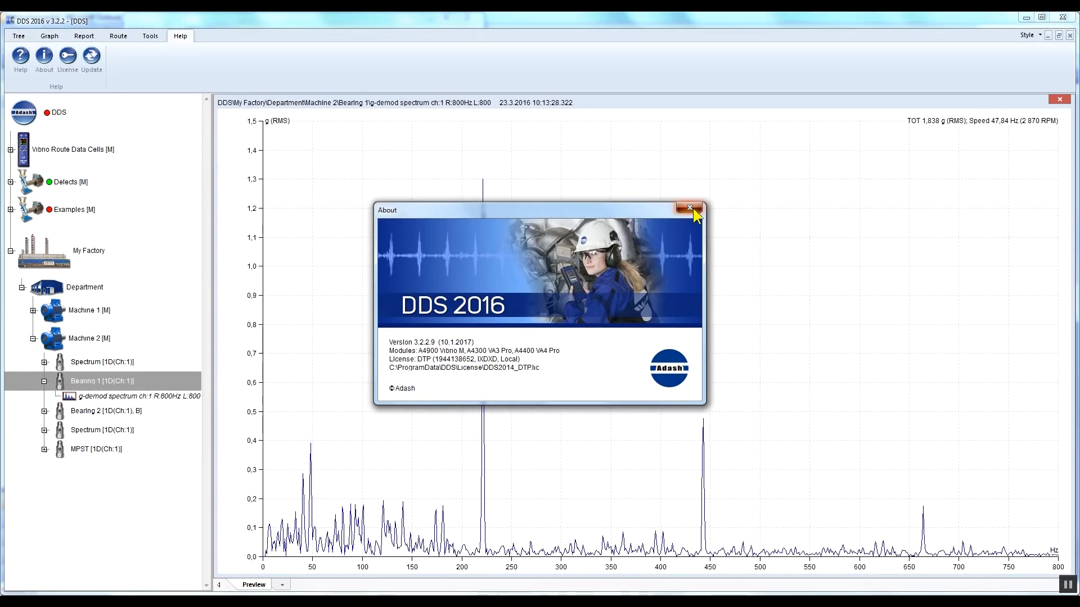
Close the About window and select the Bearing 1 g-demod spectrum record with the Tree tools shown
click(688, 208)
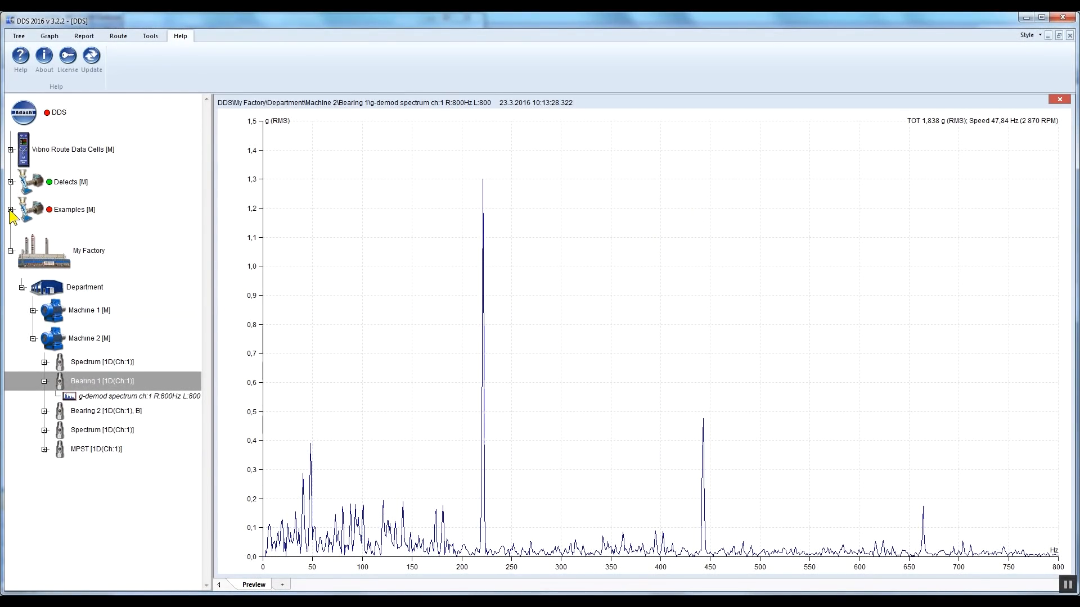
click(102, 381)
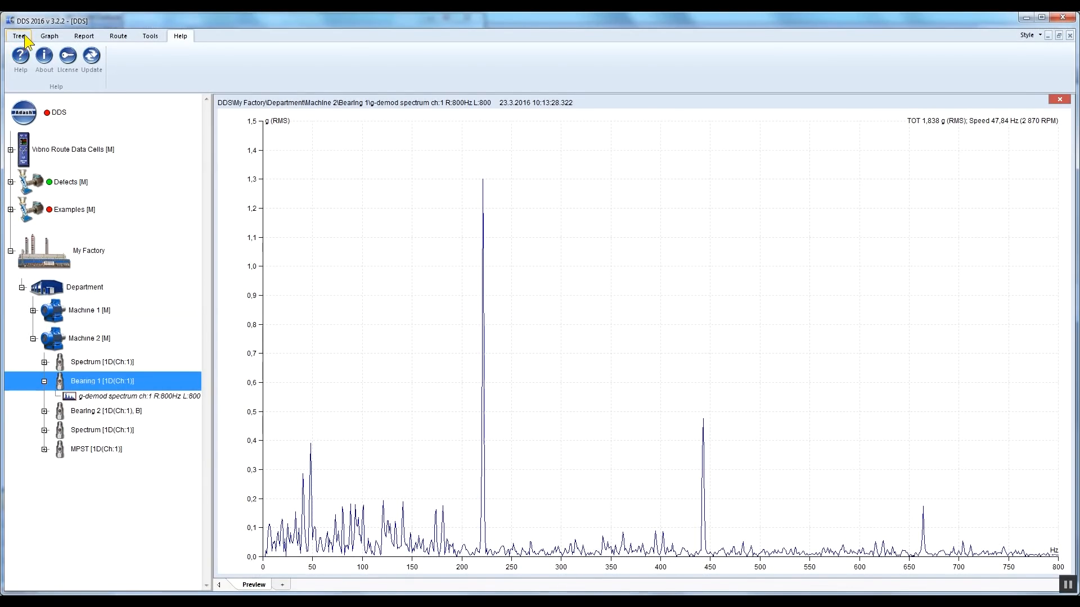
click(19, 36)
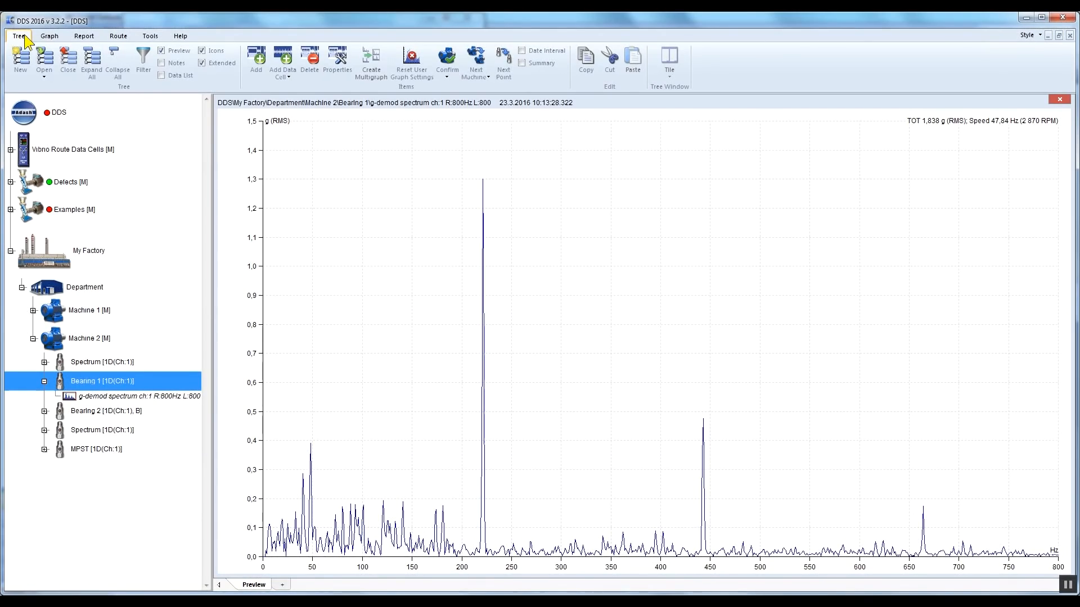
mouse_move(97, 326)
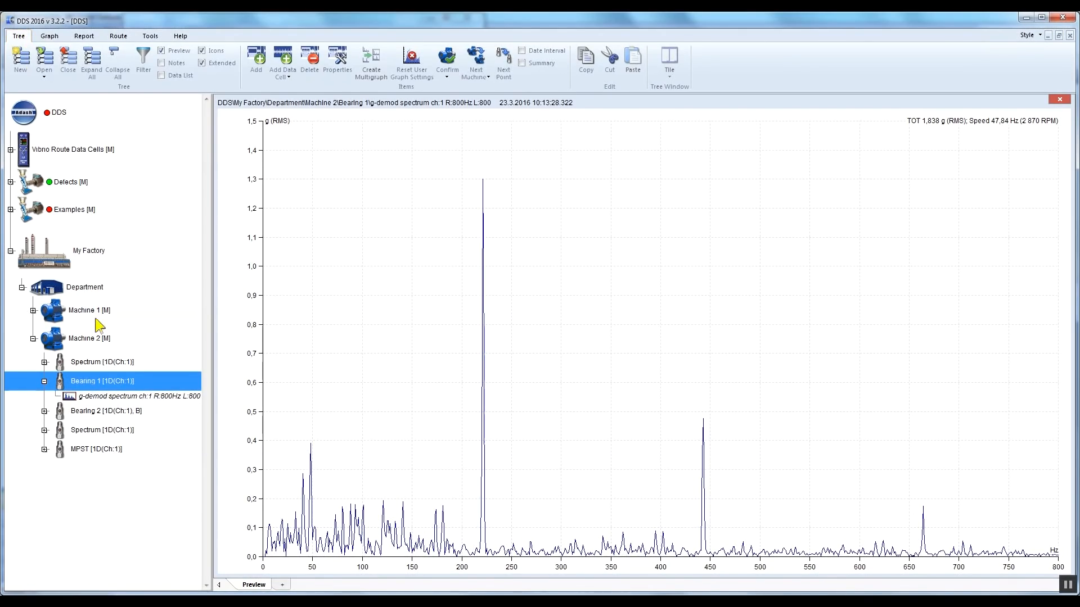
click(134, 396)
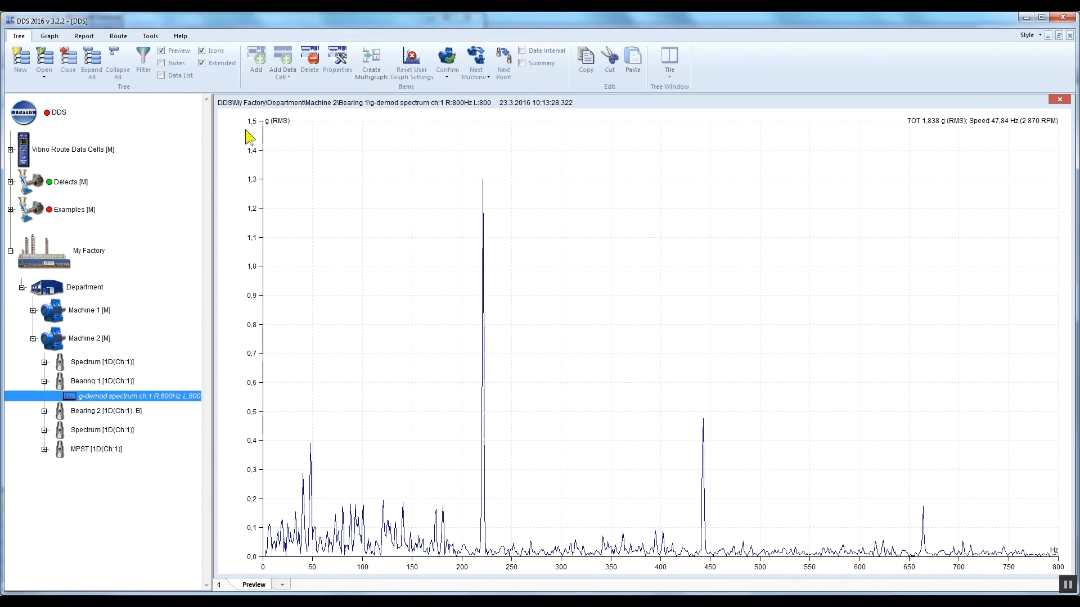
mouse_move(277, 155)
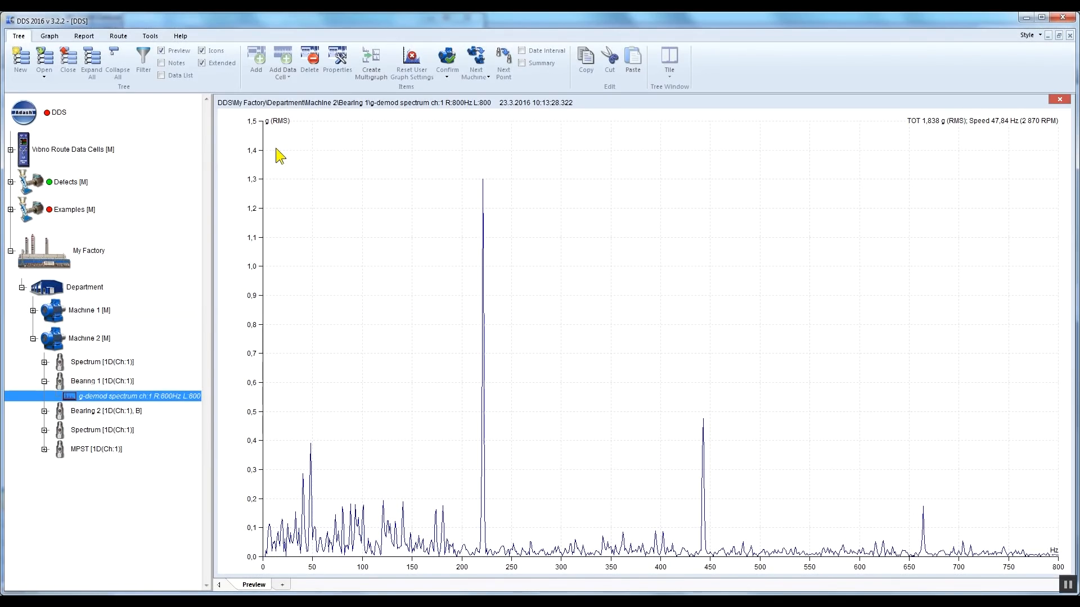
From the Tools ribbon, open the user bearing database and the Bearings.lbr library to import from
click(149, 36)
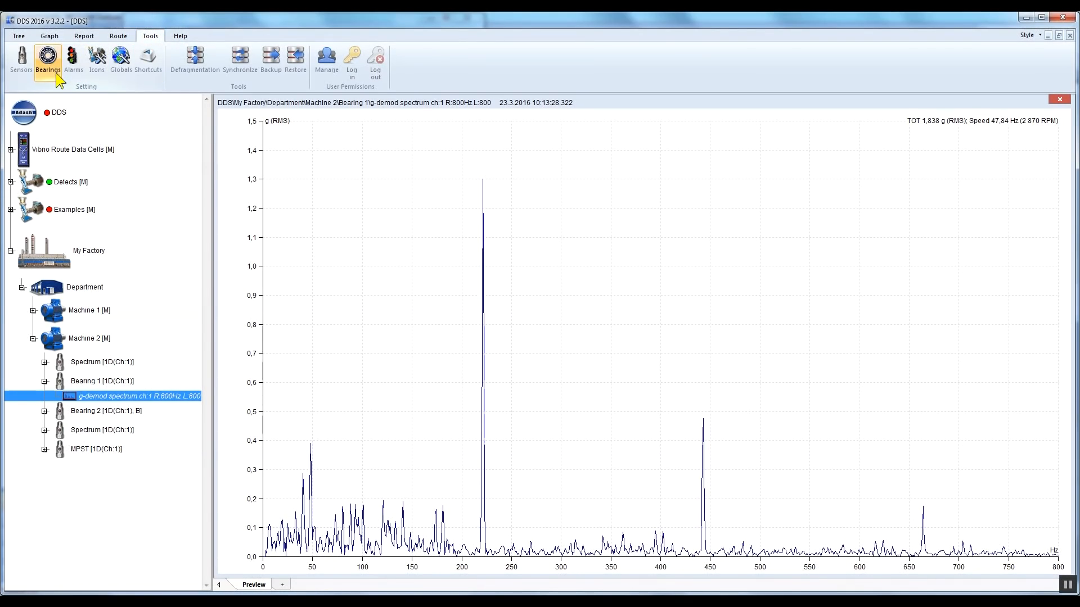
click(46, 61)
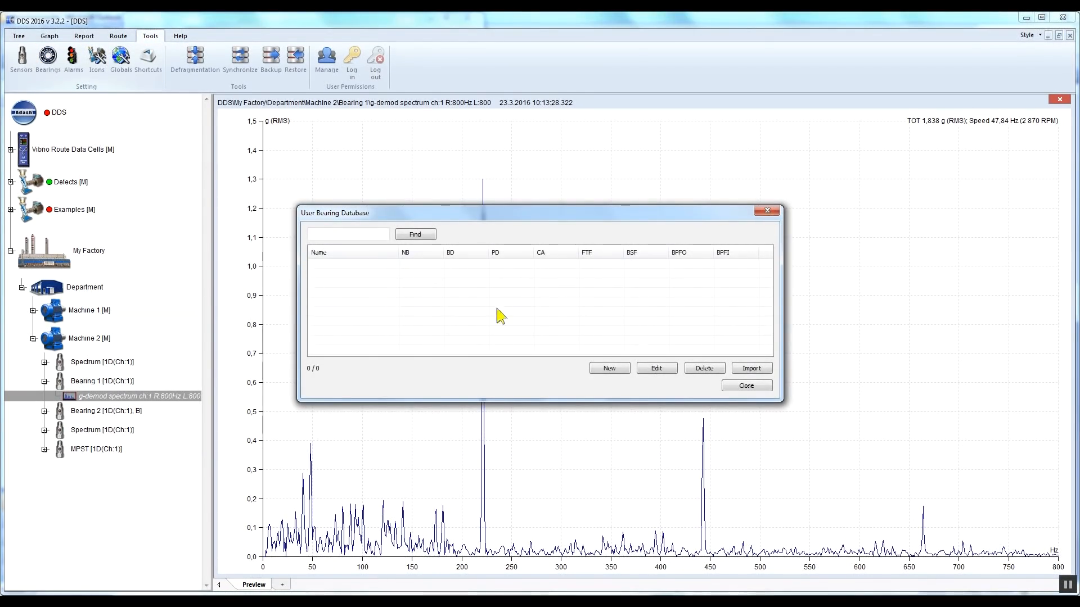
click(750, 367)
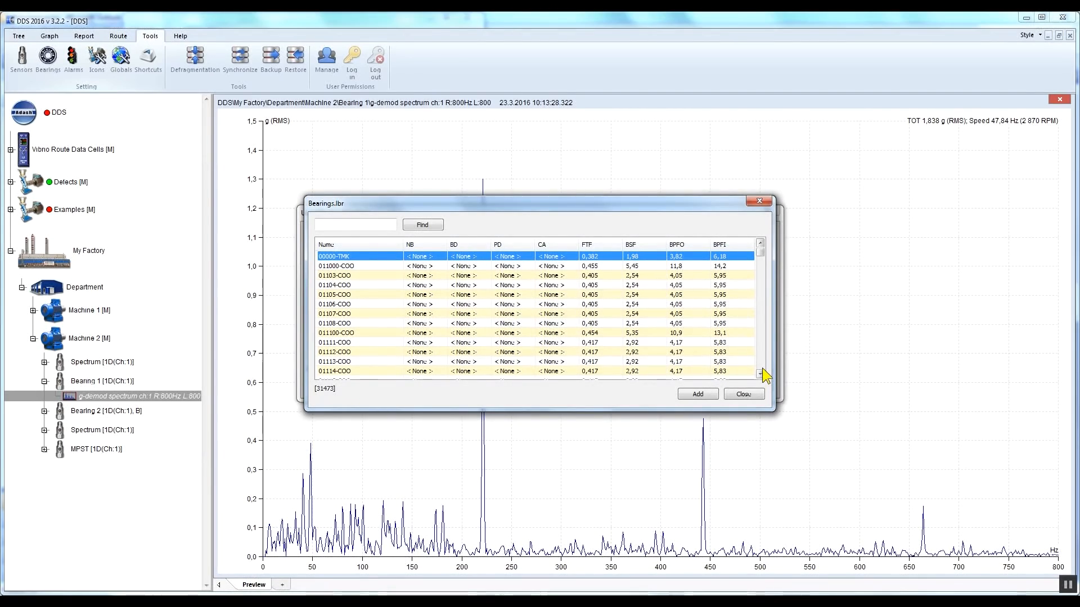
Search the bearing library for 6224-FAG and locate it with its defect frequencies
click(354, 224)
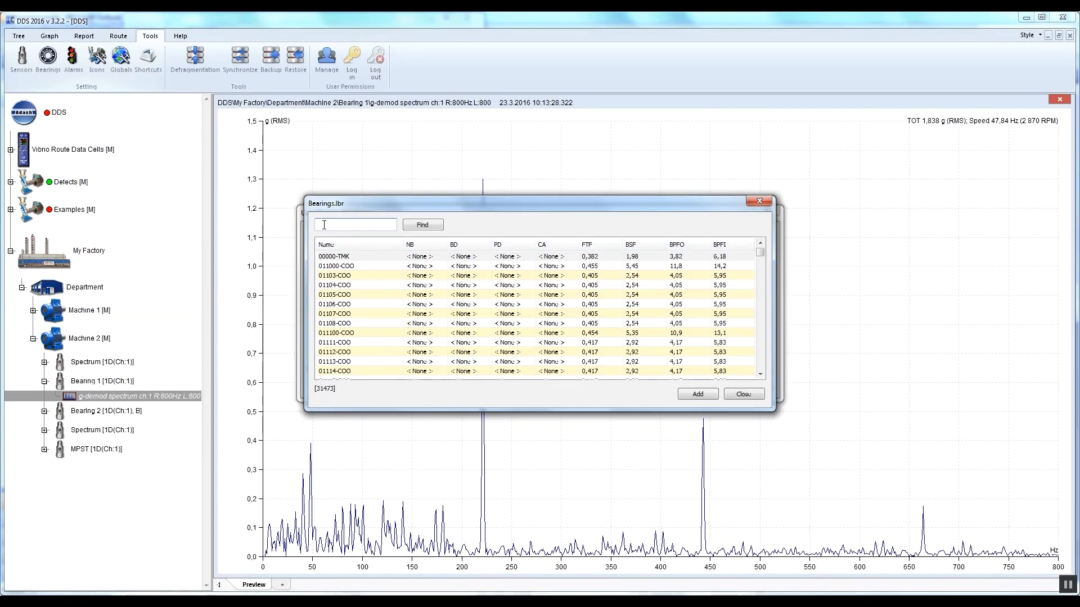
text(6)
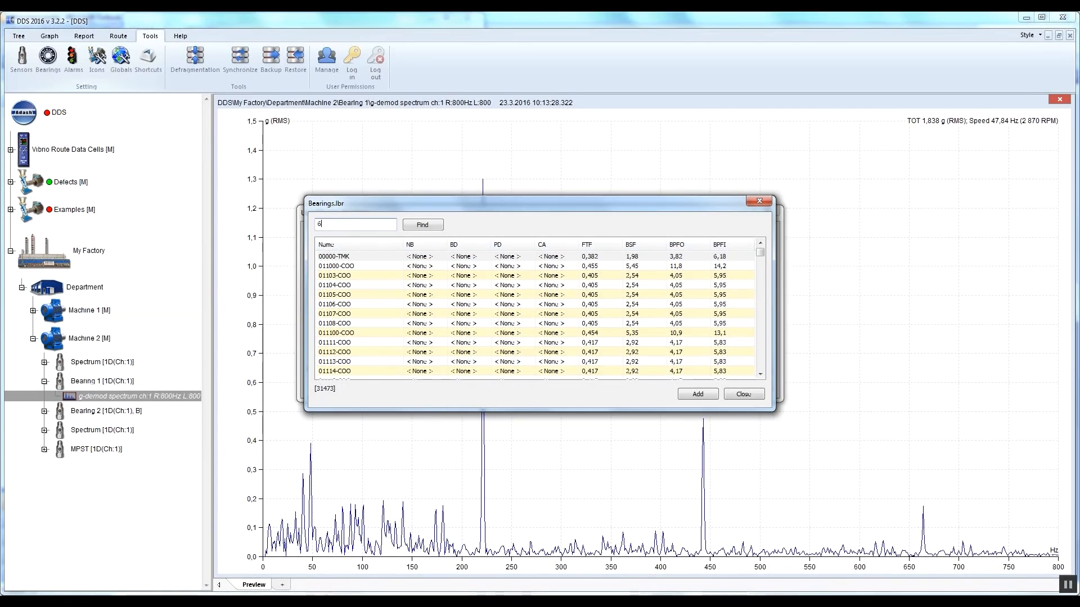
text(6224-FAG)
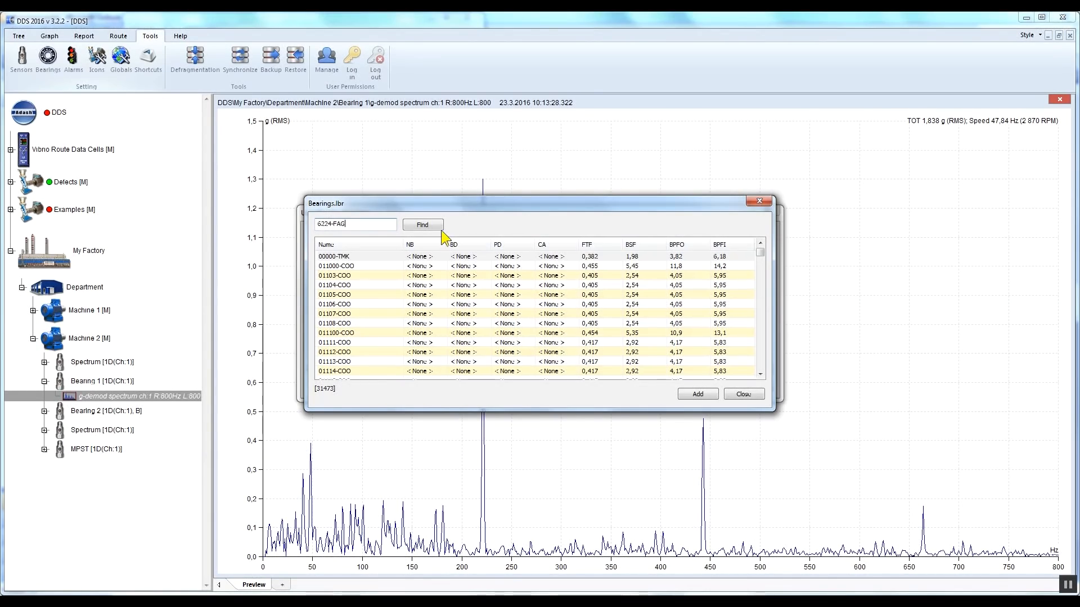
click(421, 224)
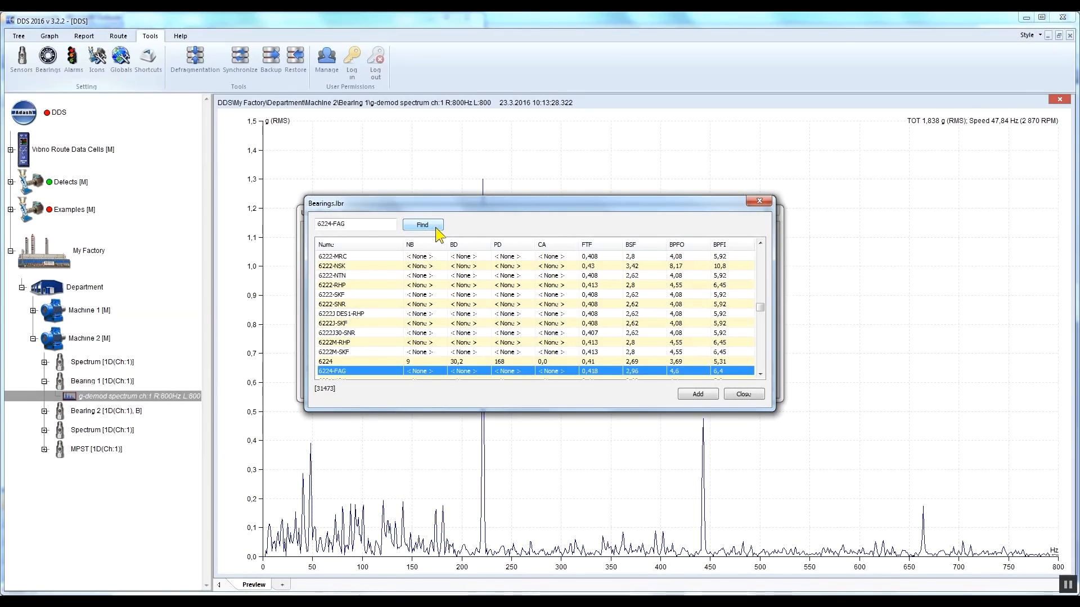
mouse_move(647, 394)
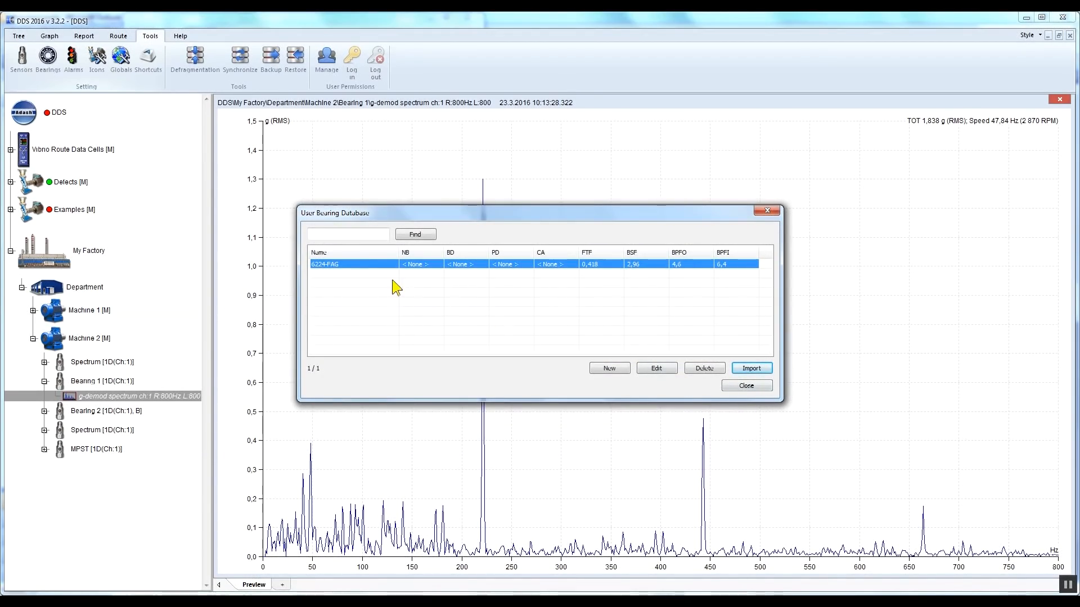
mouse_move(381, 278)
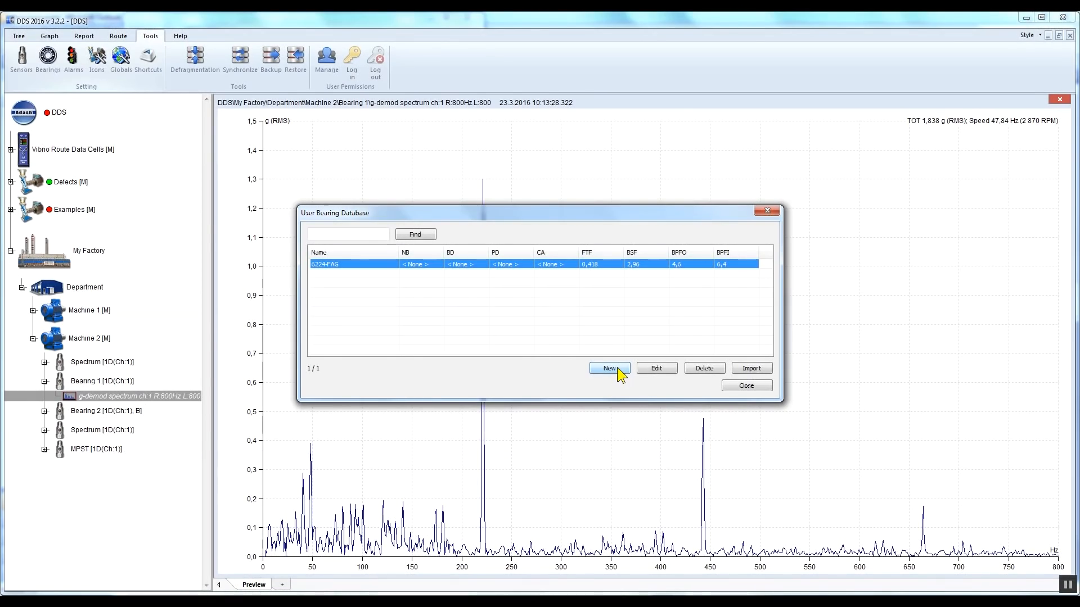
mouse_move(672, 391)
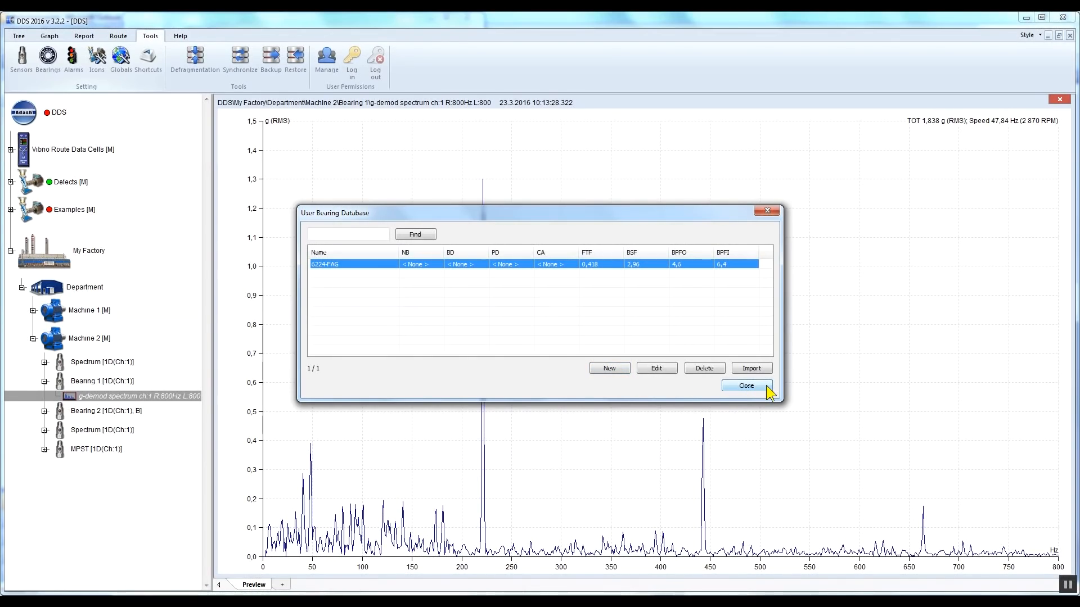
Close the user bearing database now holding 6224-FAG, returning to the spectrum
click(746, 386)
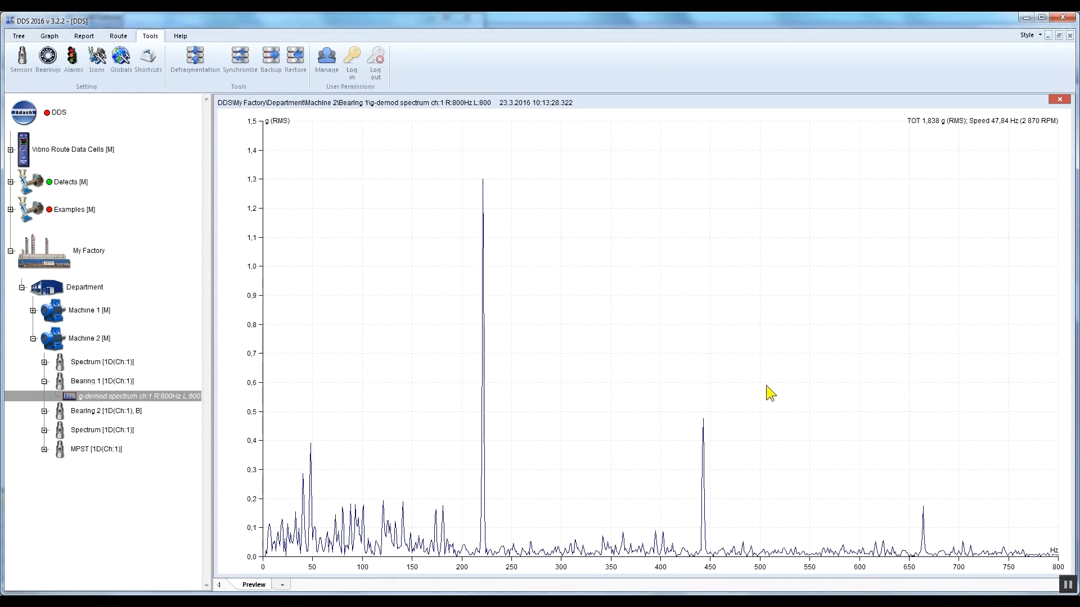
mouse_move(359, 417)
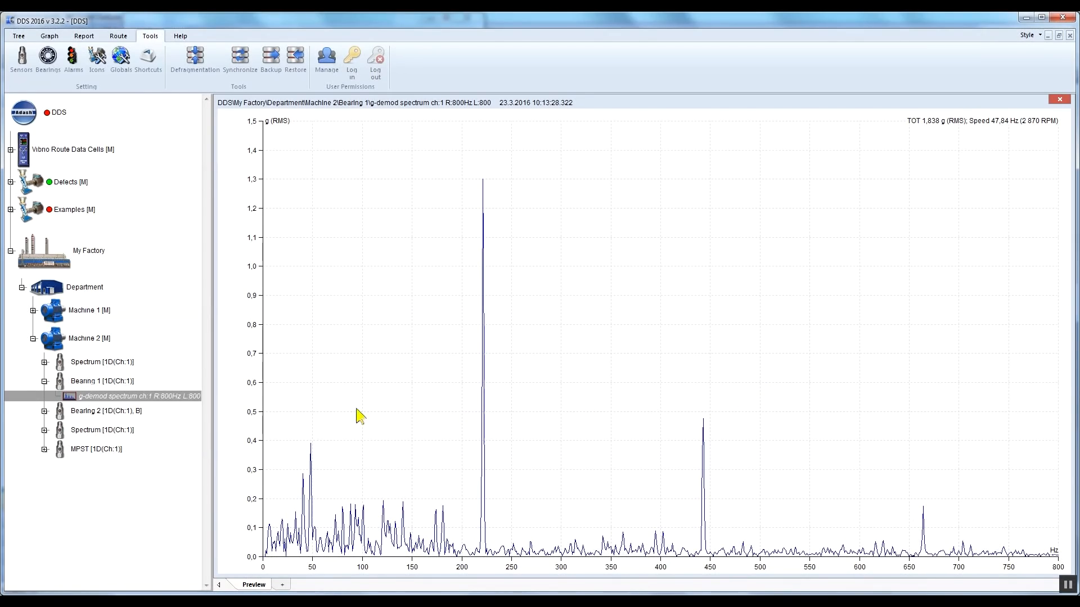
Open Bearing 1's properties at its empty list of assigned bearings
right_click(101, 380)
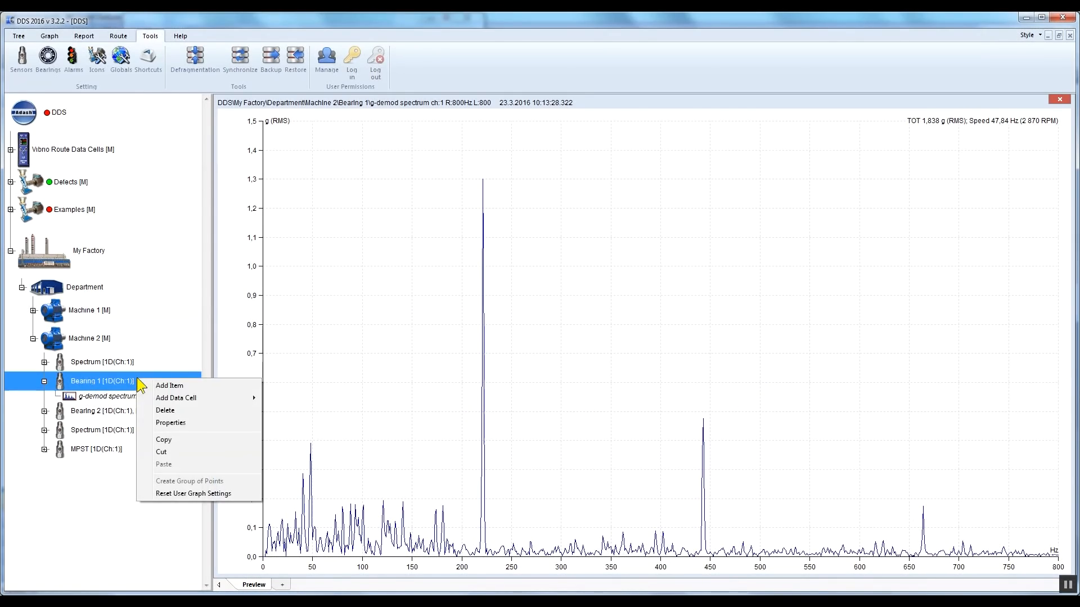
click(170, 423)
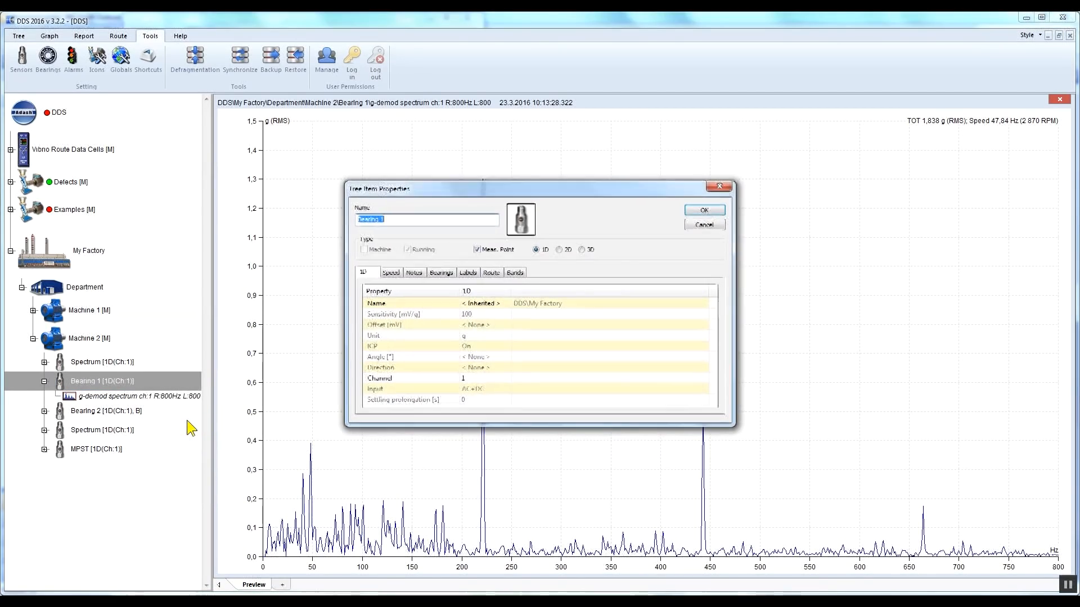
click(440, 273)
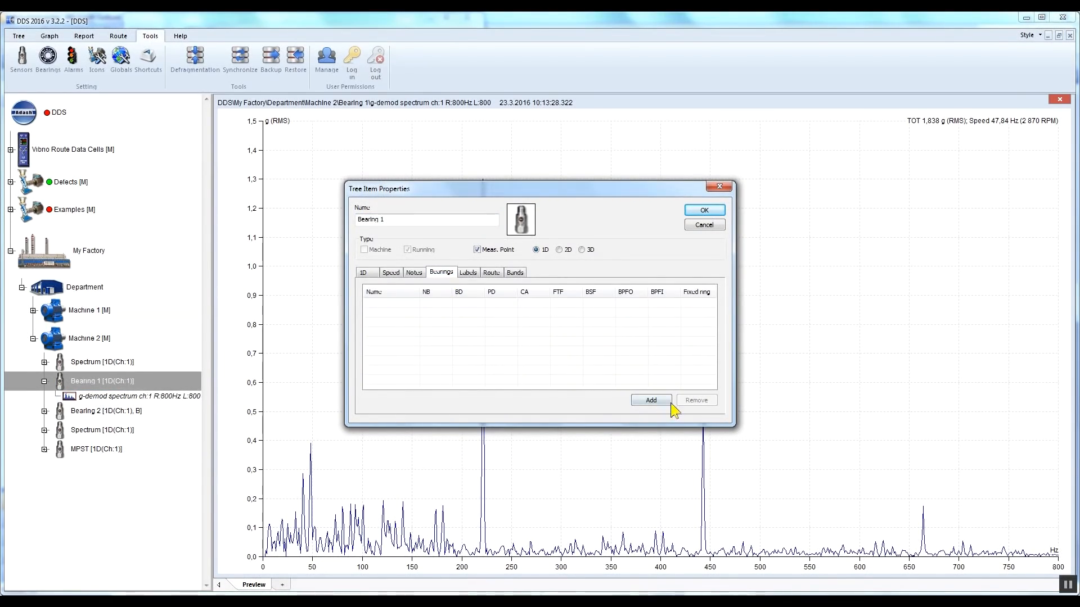
Add the 6224-FAG bearing from the user database to Bearing 1's bearings list
click(650, 400)
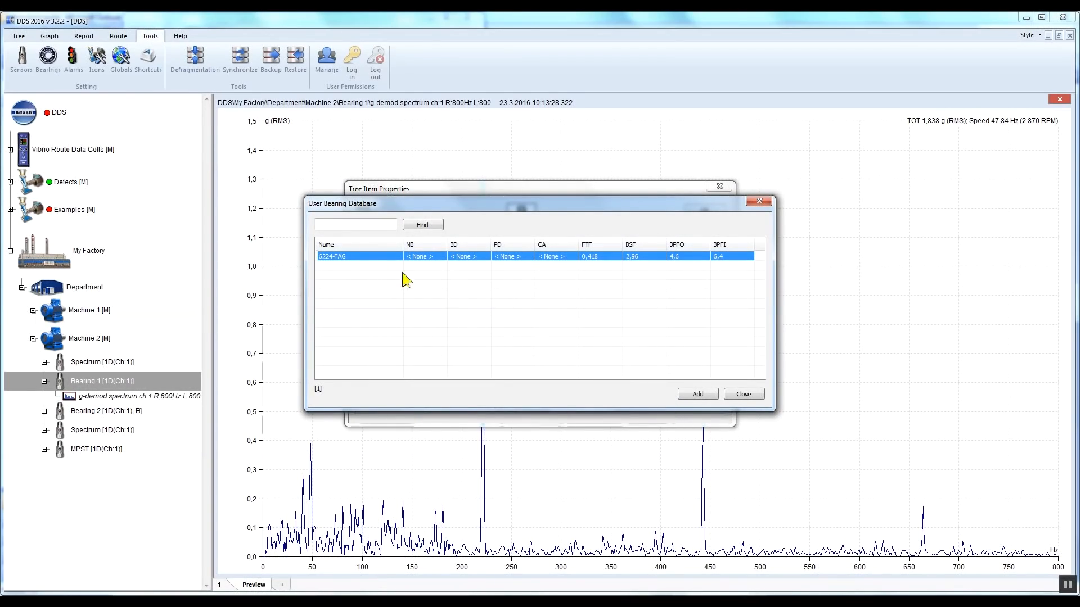
mouse_move(571, 337)
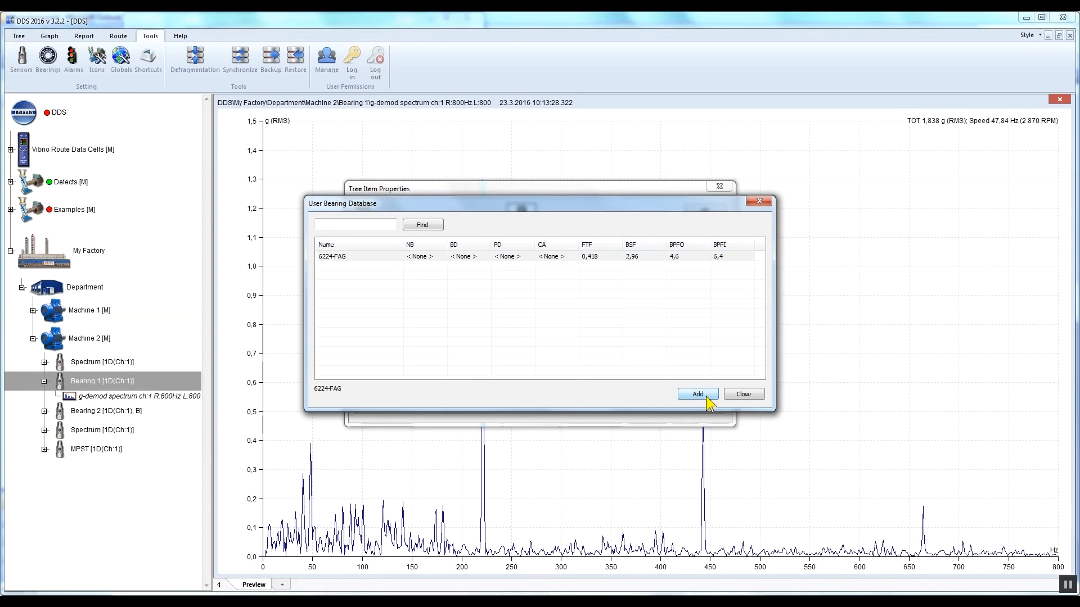
click(696, 393)
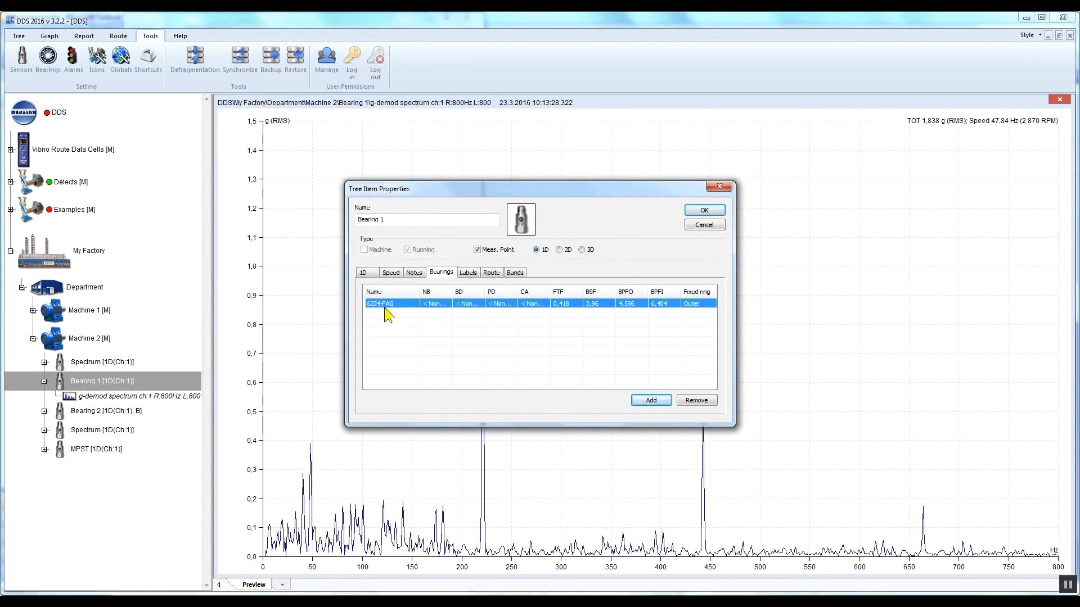
Confirm the 6224-FAG entry with Outer fixed ring and save Bearing 1's properties
click(426, 218)
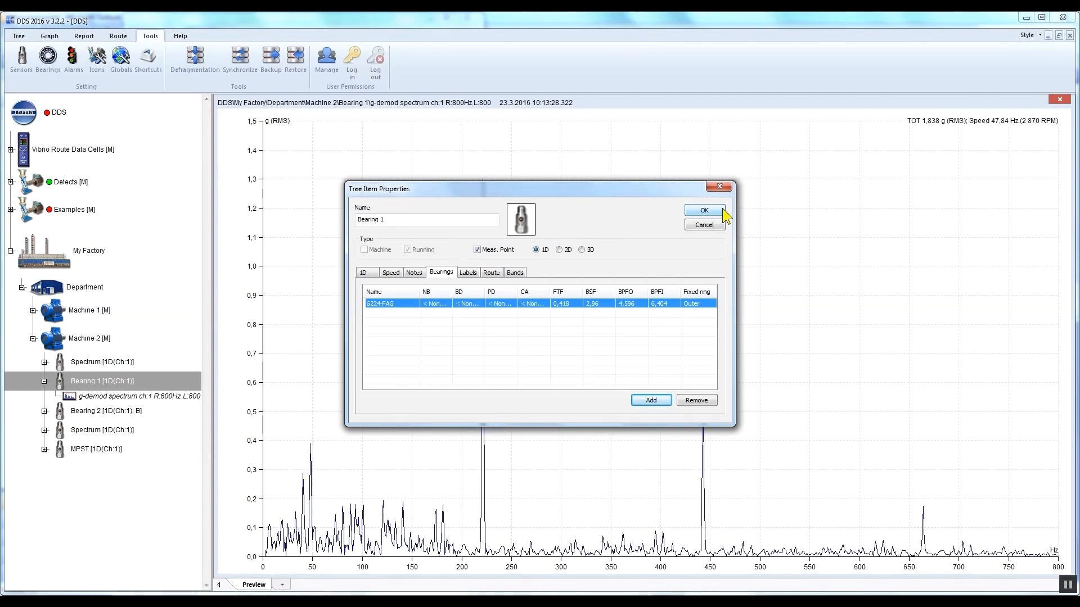
click(702, 211)
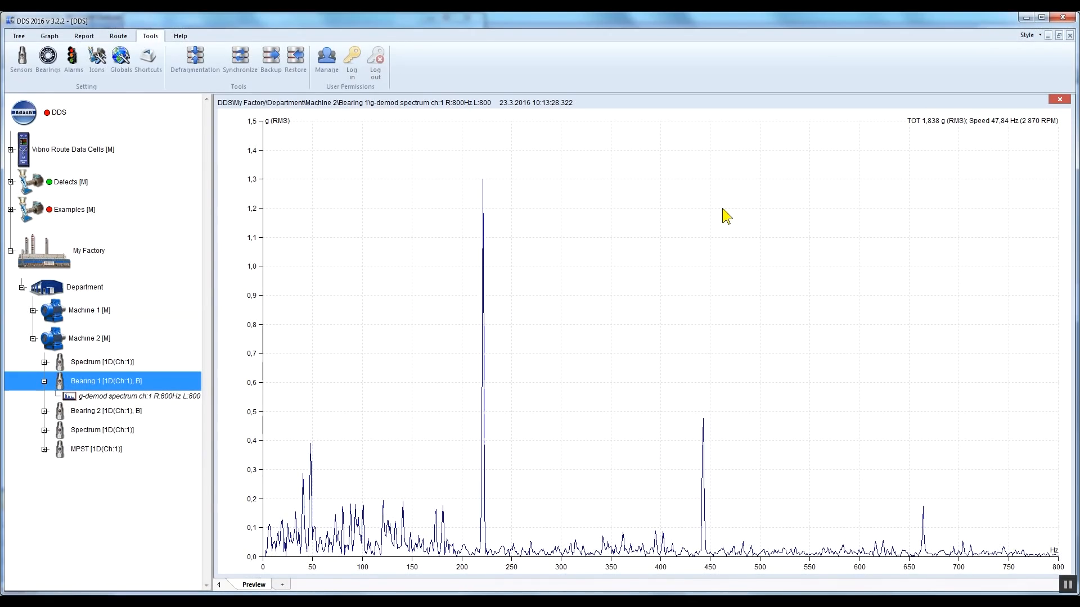
mouse_move(401, 386)
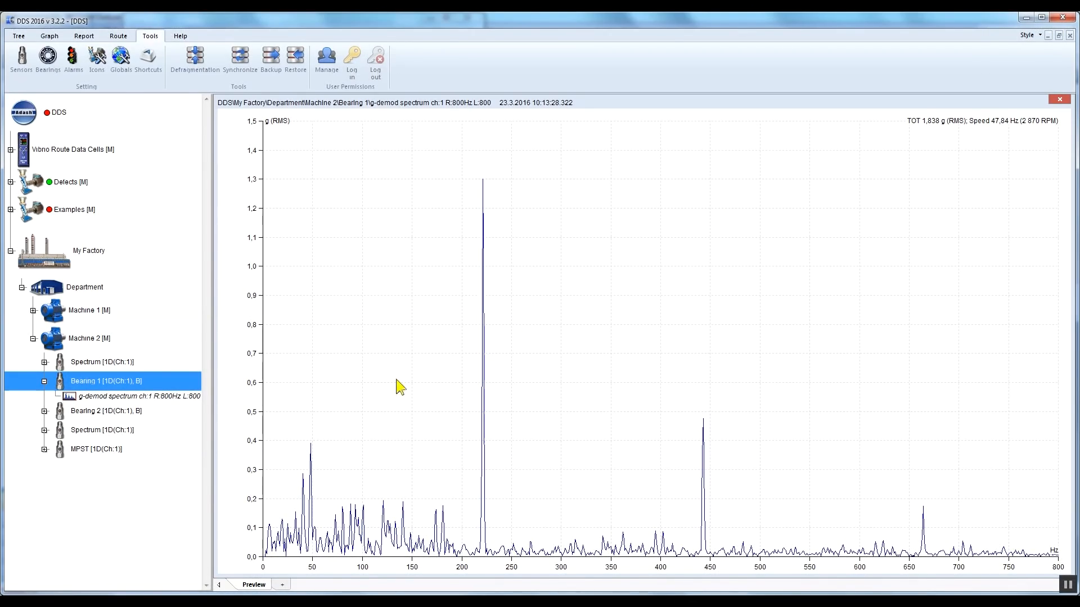
mouse_move(168, 387)
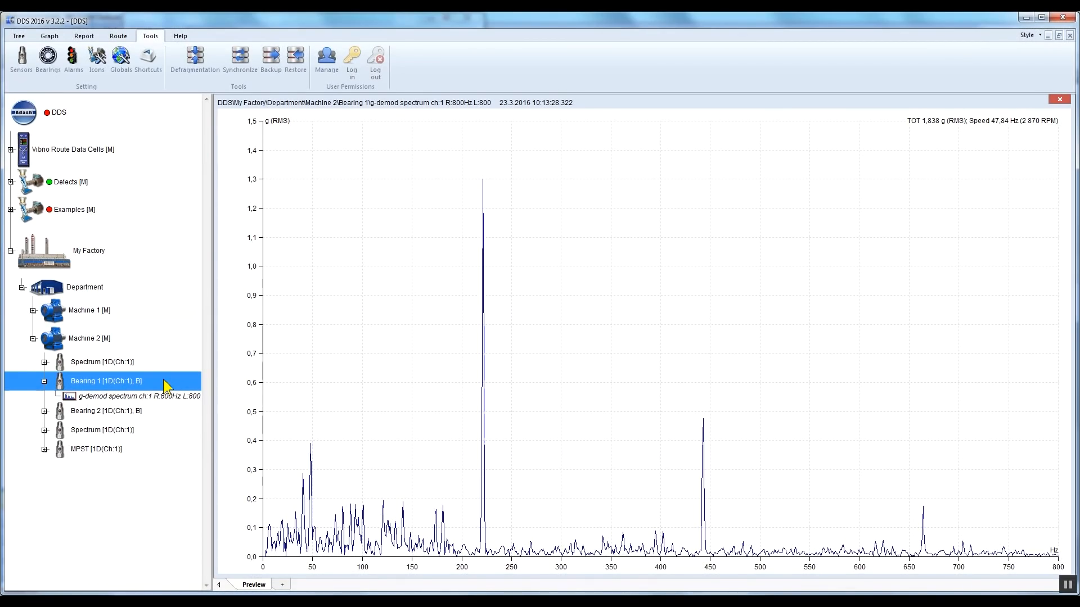
Select the 'g-demod spectrum ch:1 R:800Hz L:800' record under Bearing 1 again
click(134, 396)
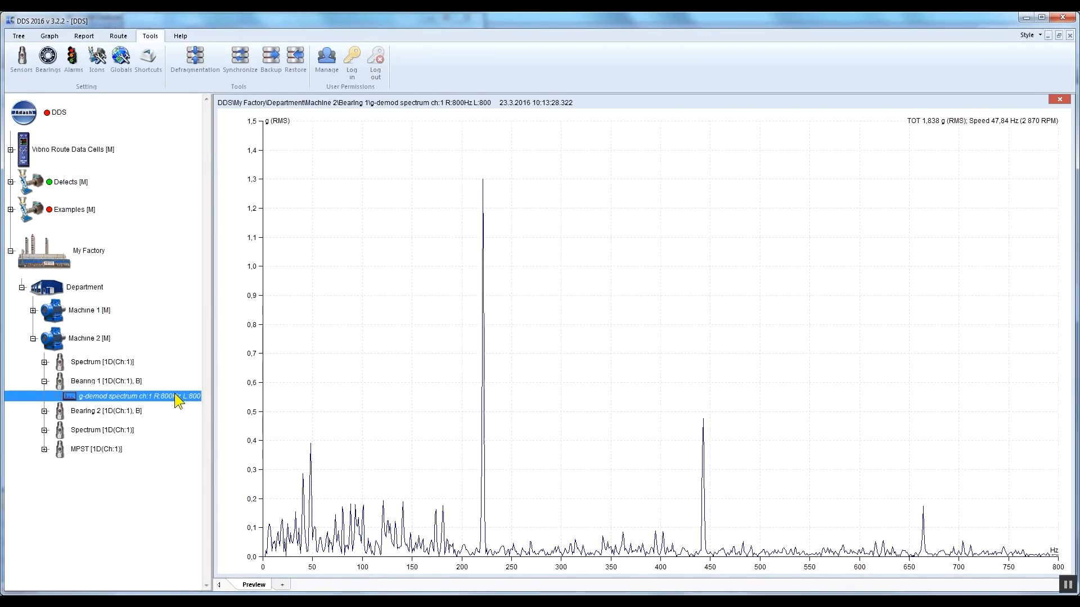
mouse_move(18, 35)
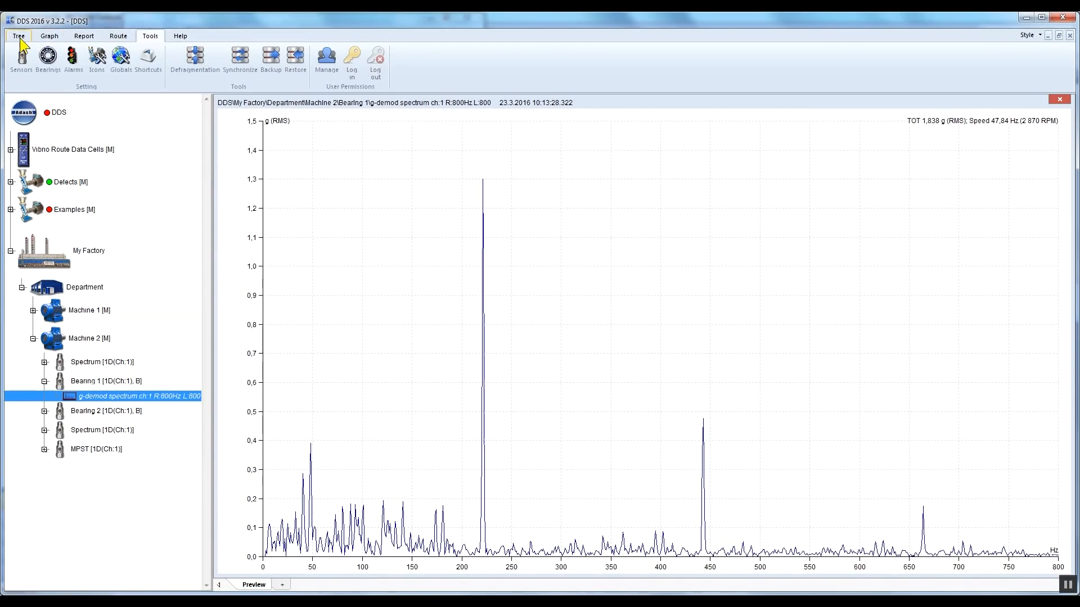
Enable the Data List and select the 23.3.2016 g-demod measurement record for Bearing 1
click(18, 36)
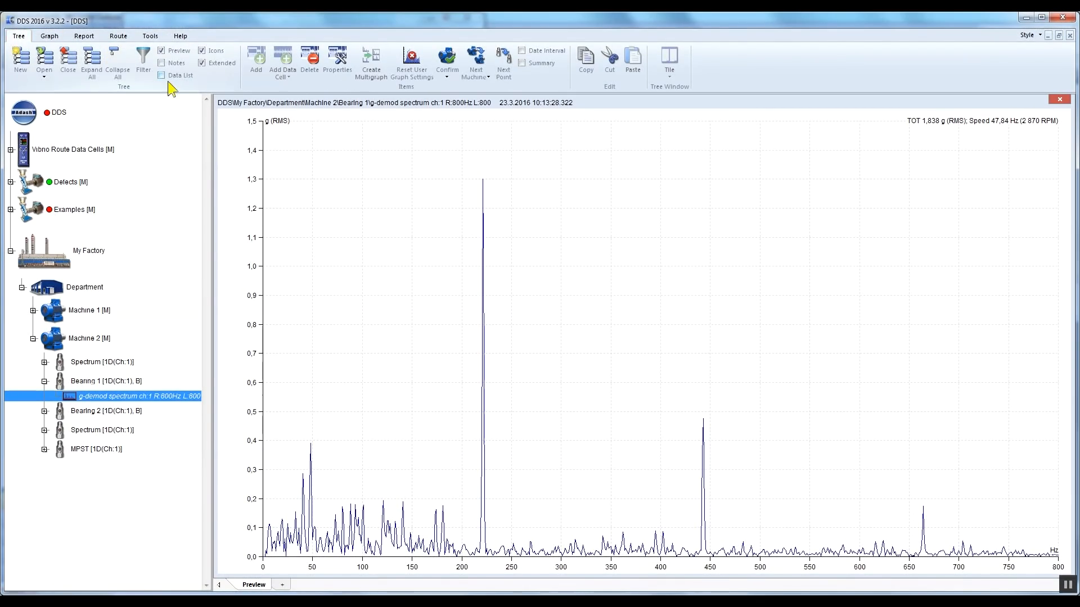
click(162, 75)
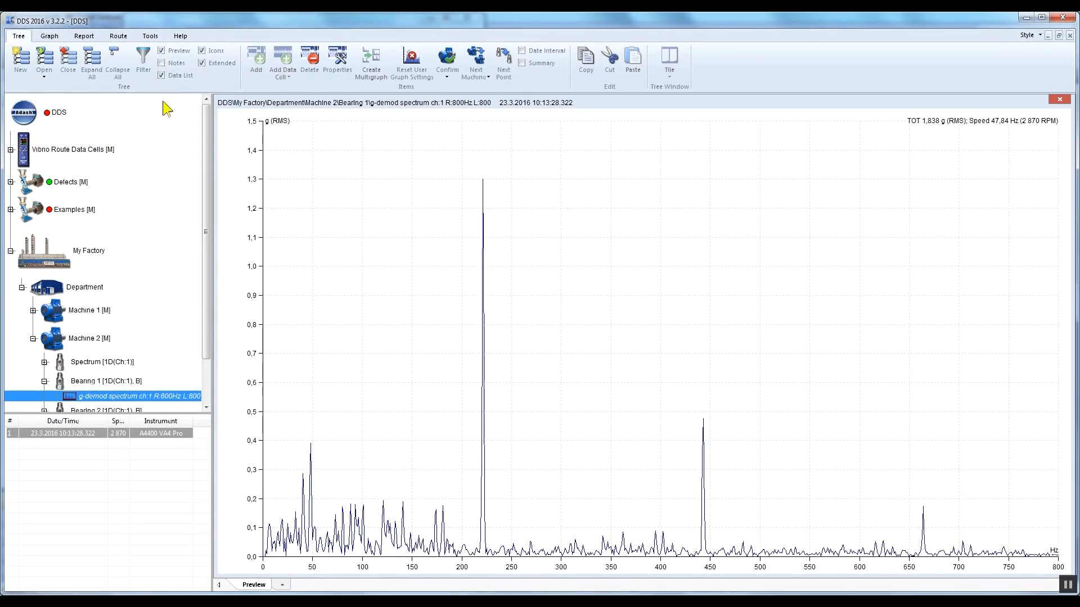
scroll(down, 3)
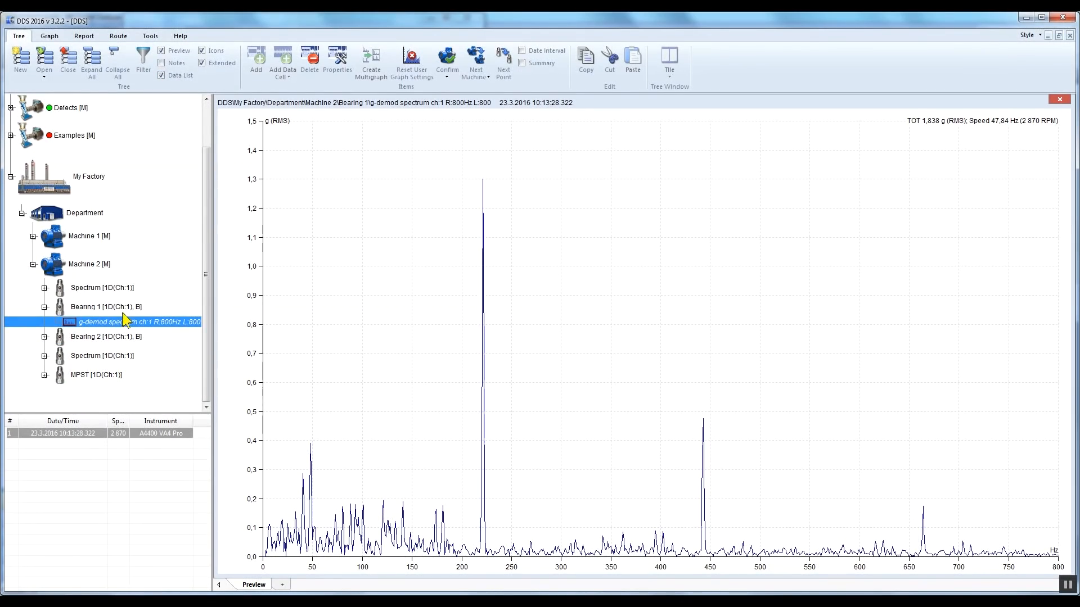
mouse_move(127, 327)
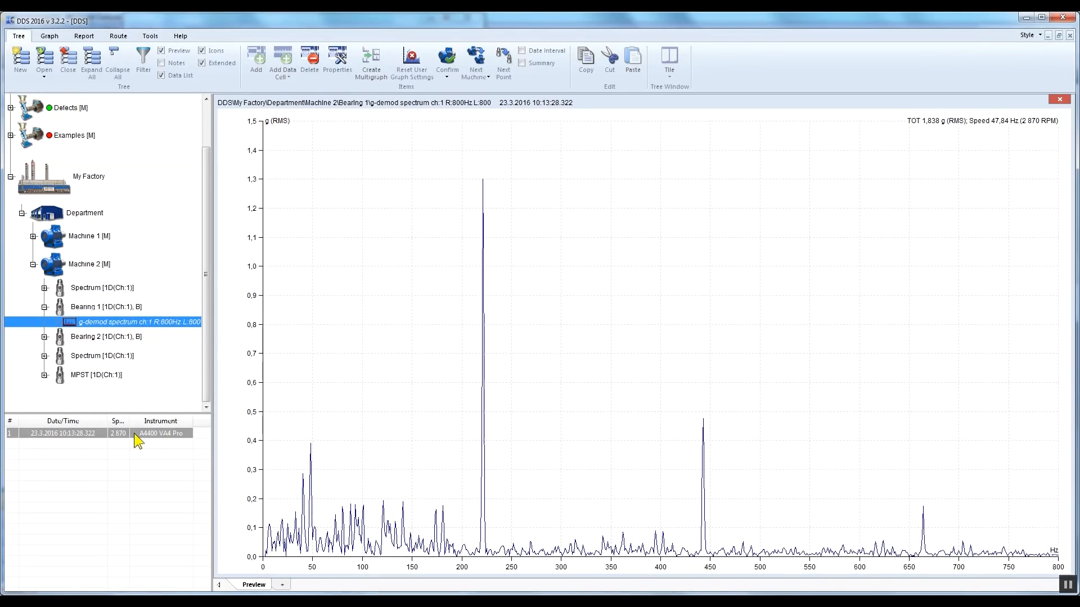
click(62, 434)
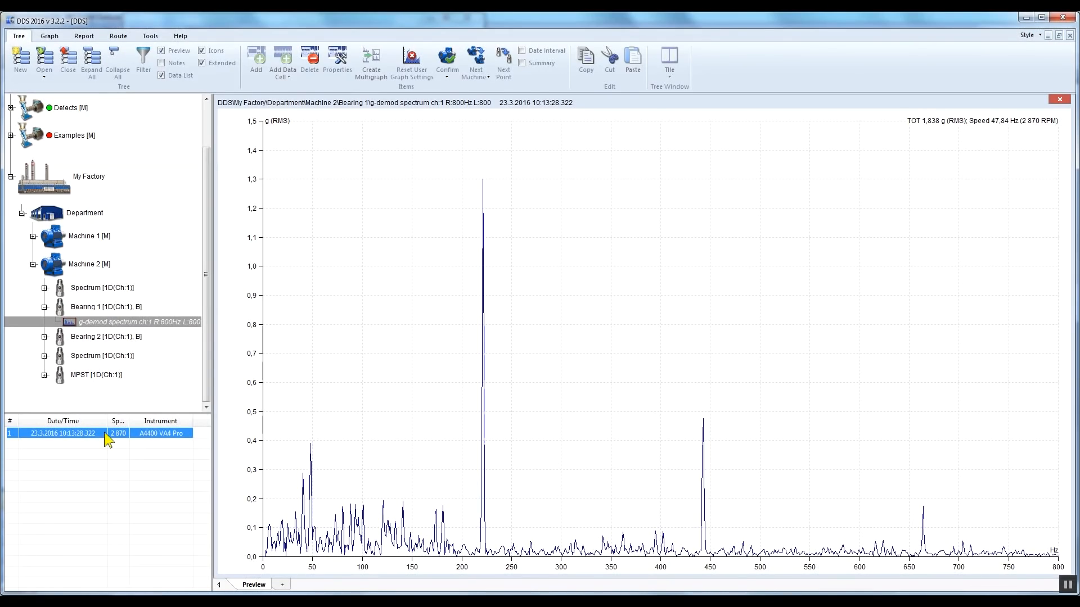
click(134, 322)
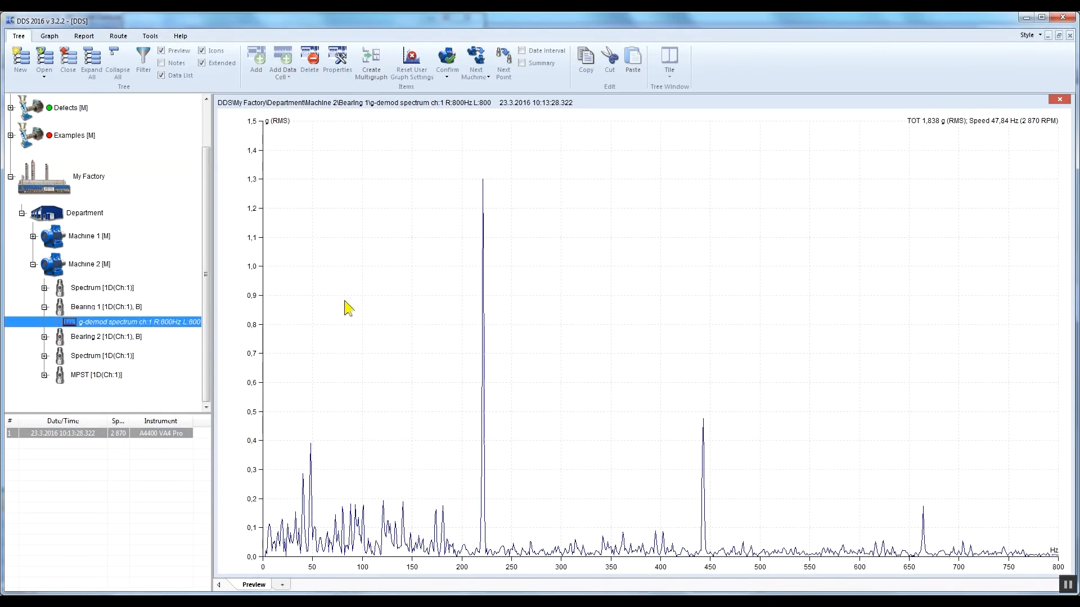
mouse_move(389, 312)
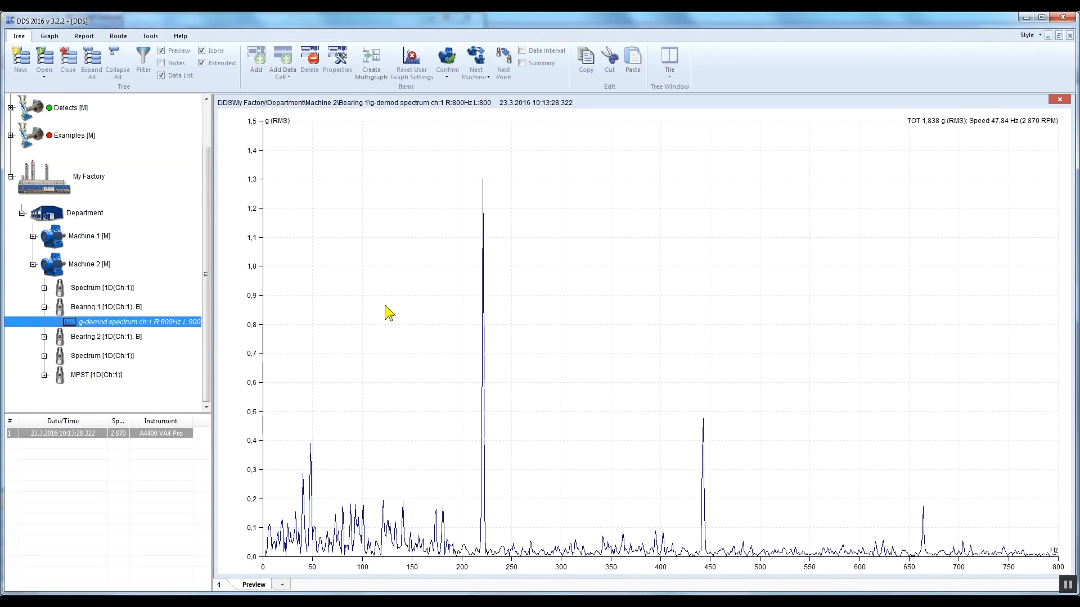
Display bearing labels on the spectrum: FTF 20 Hz, BSF 142 Hz, BPFO 220 Hz, BPFI 306 Hz
right_click(389, 311)
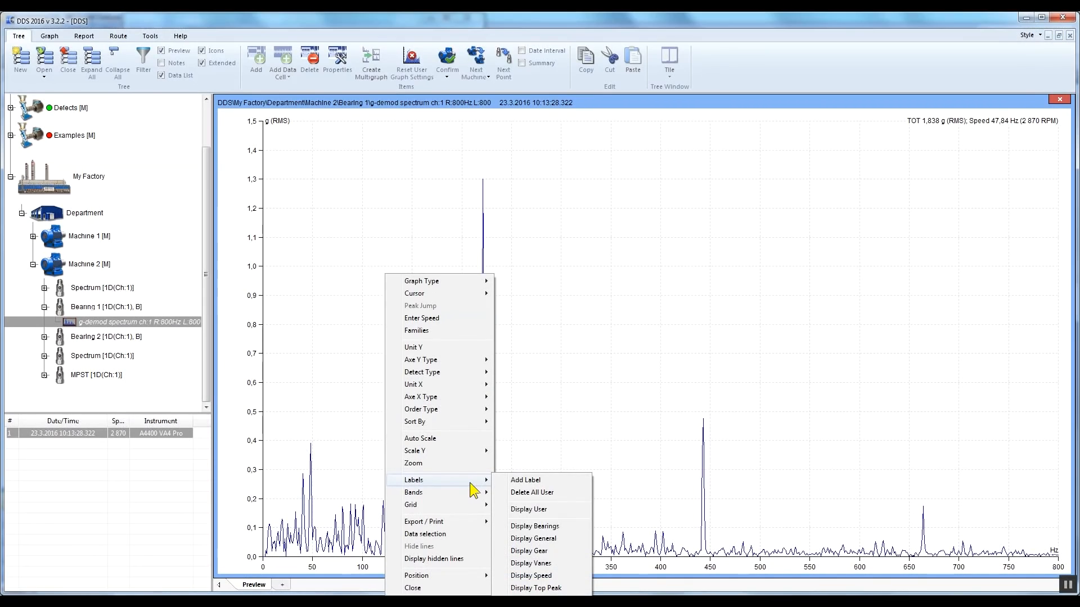
mouse_move(534, 526)
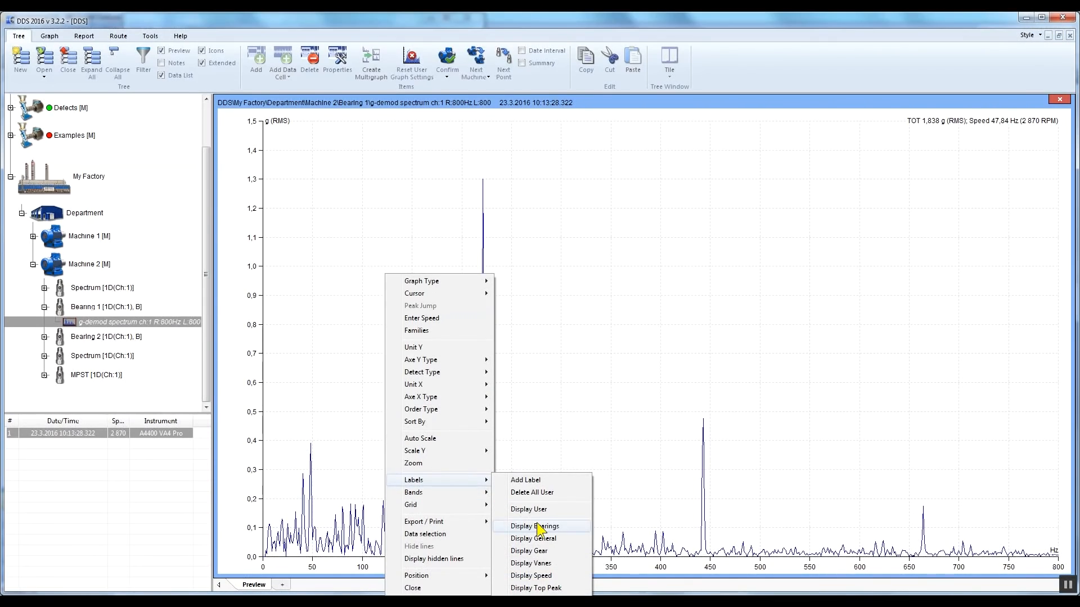
click(534, 525)
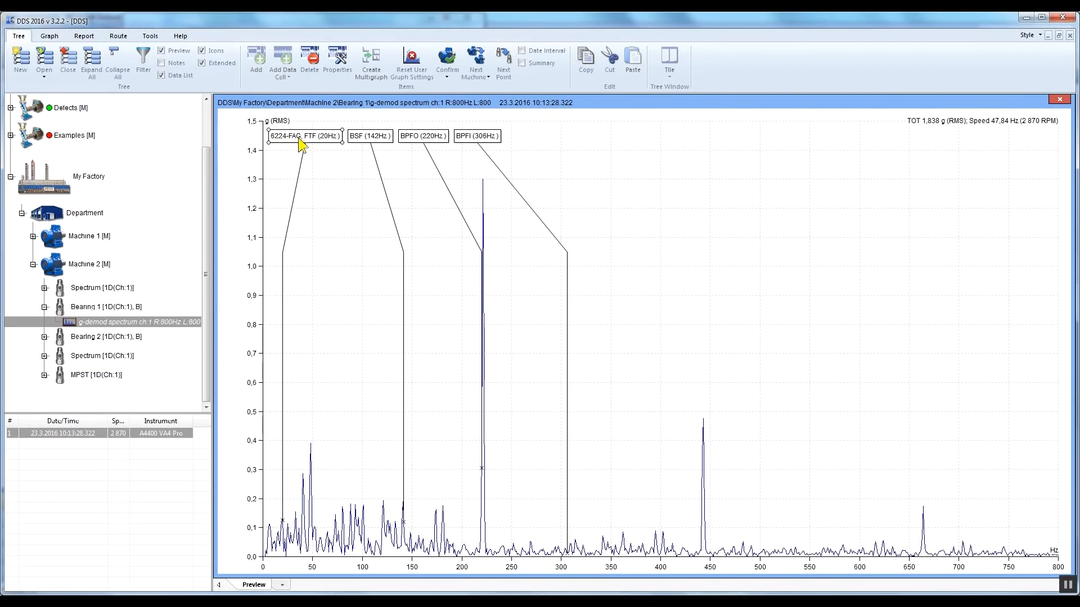
mouse_move(324, 148)
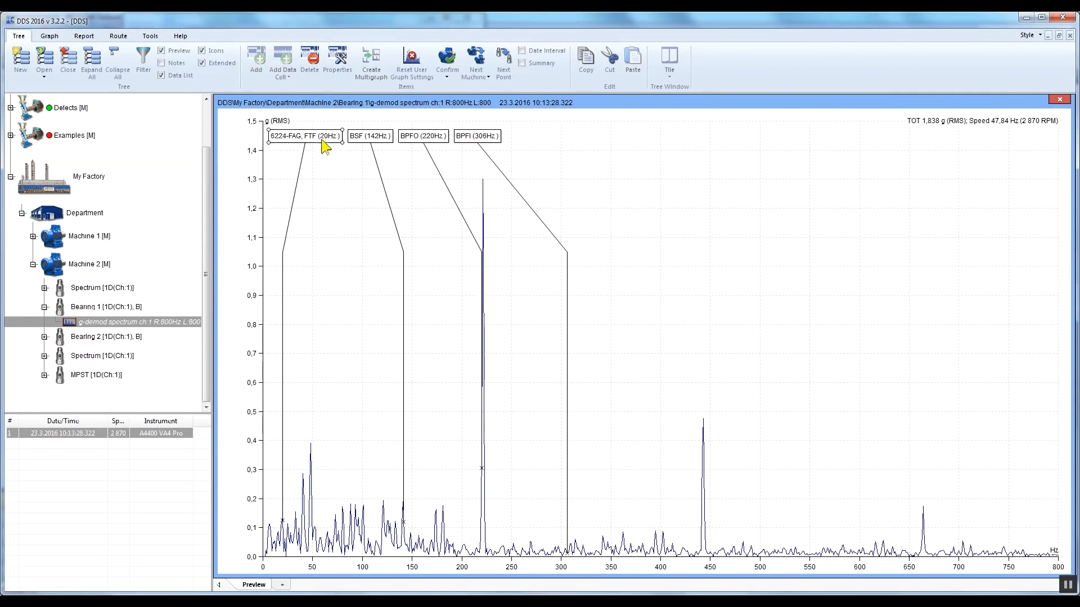
mouse_move(328, 147)
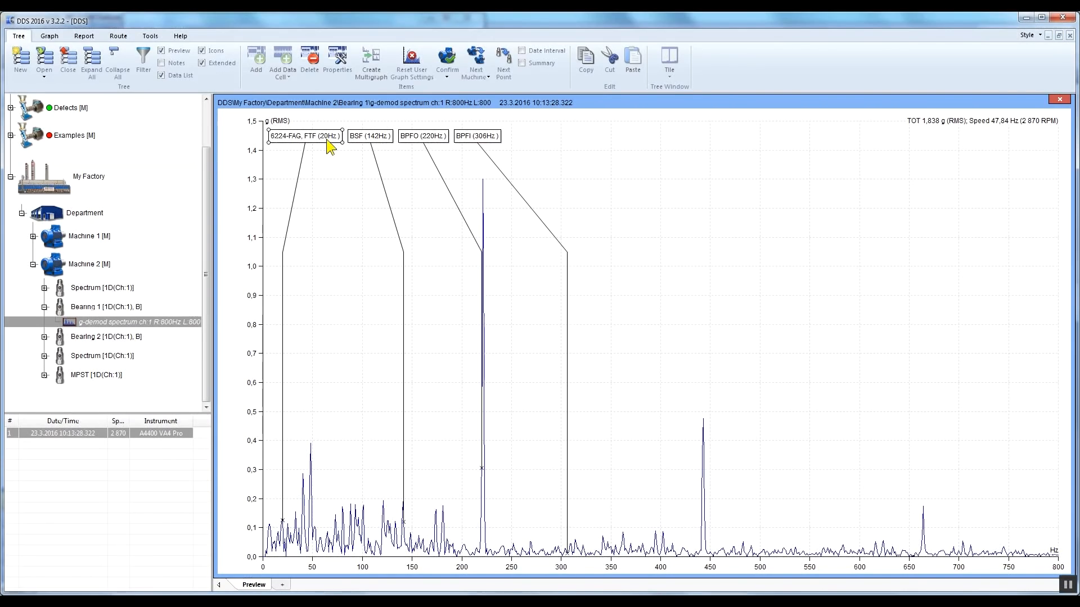
mouse_move(367, 144)
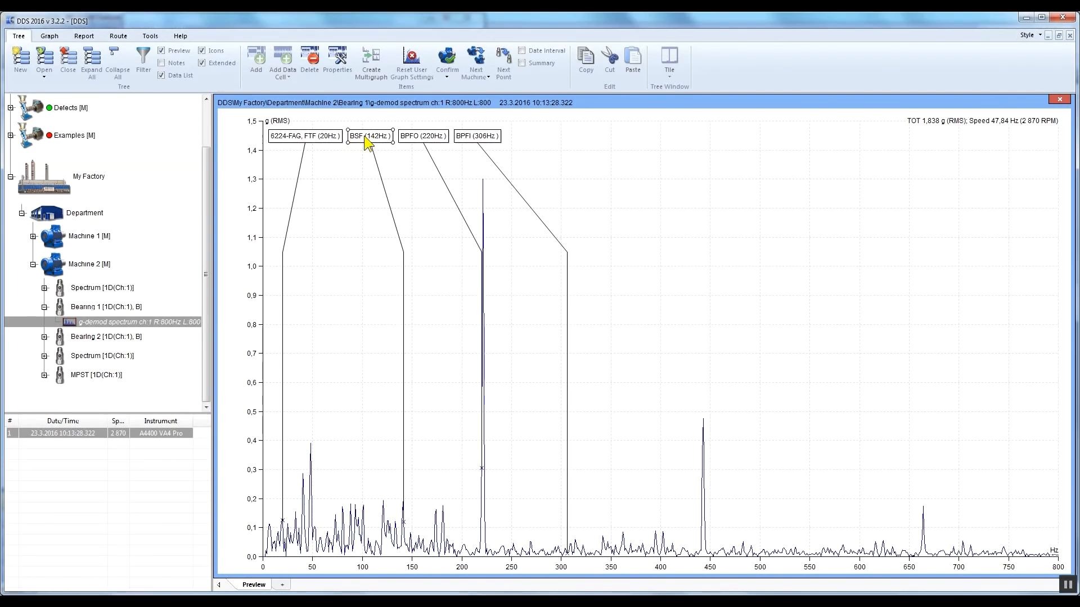
mouse_move(387, 143)
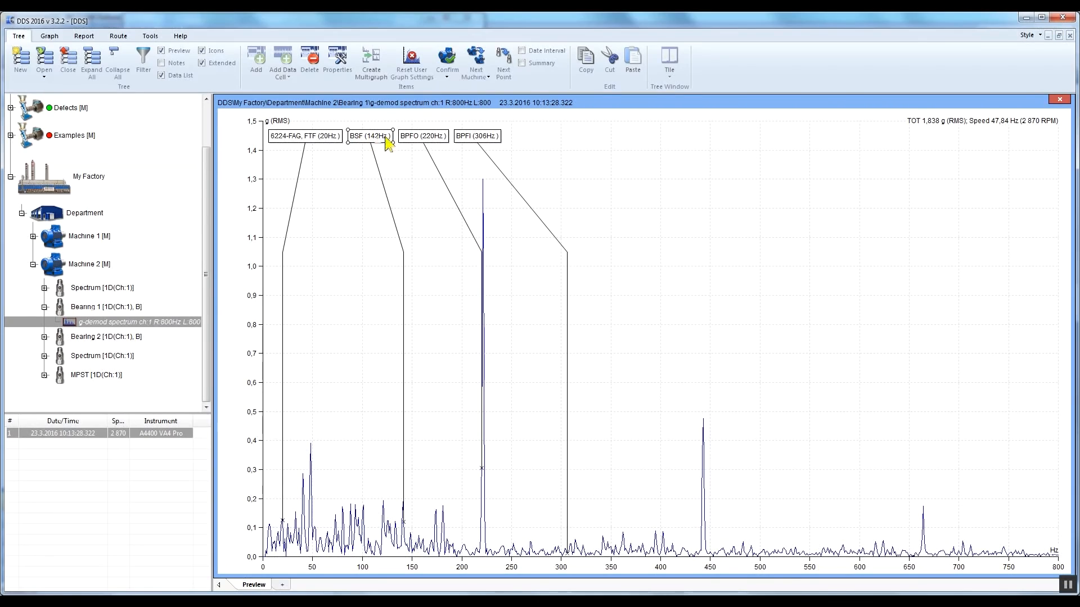
mouse_move(441, 142)
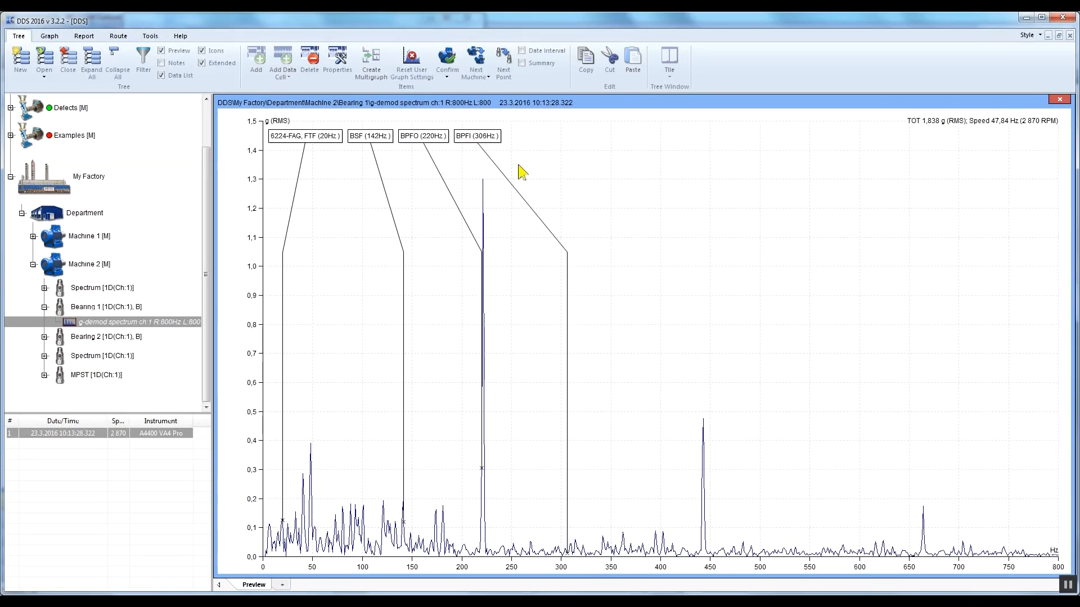
mouse_move(477, 401)
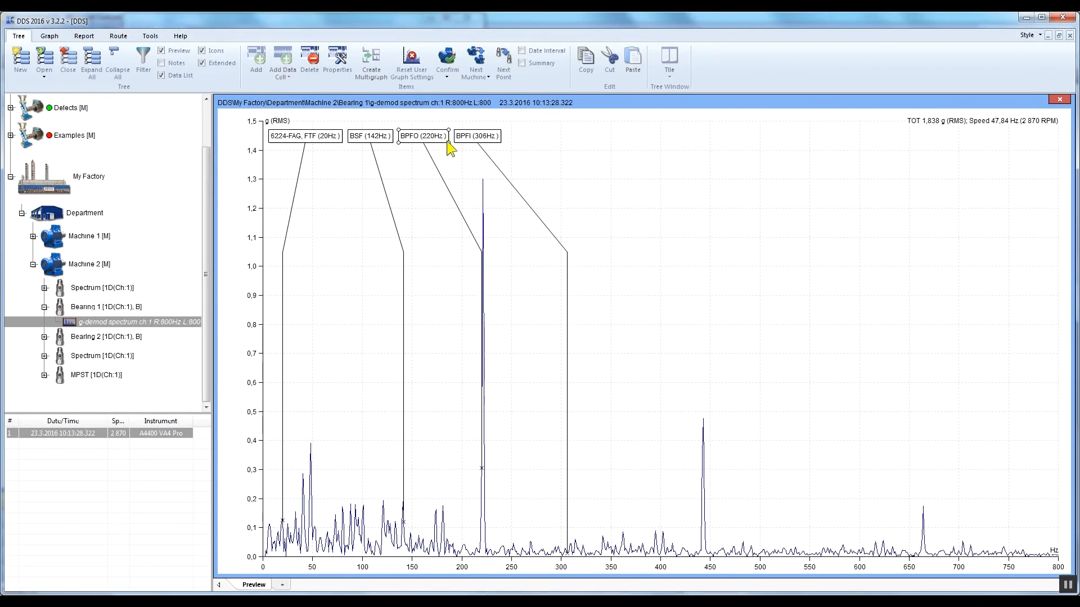
mouse_move(461, 181)
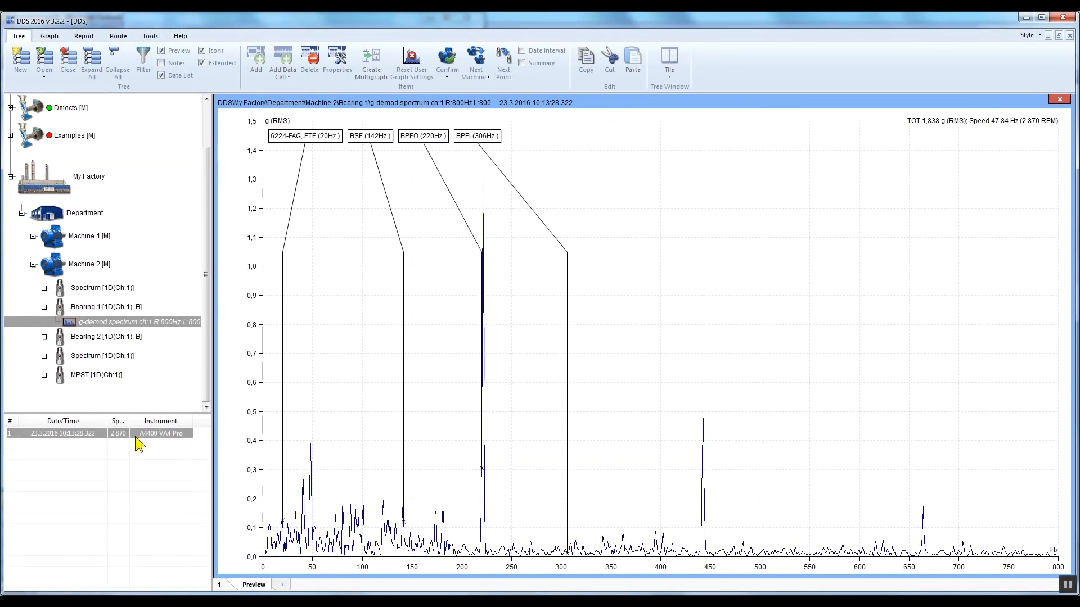
click(96, 433)
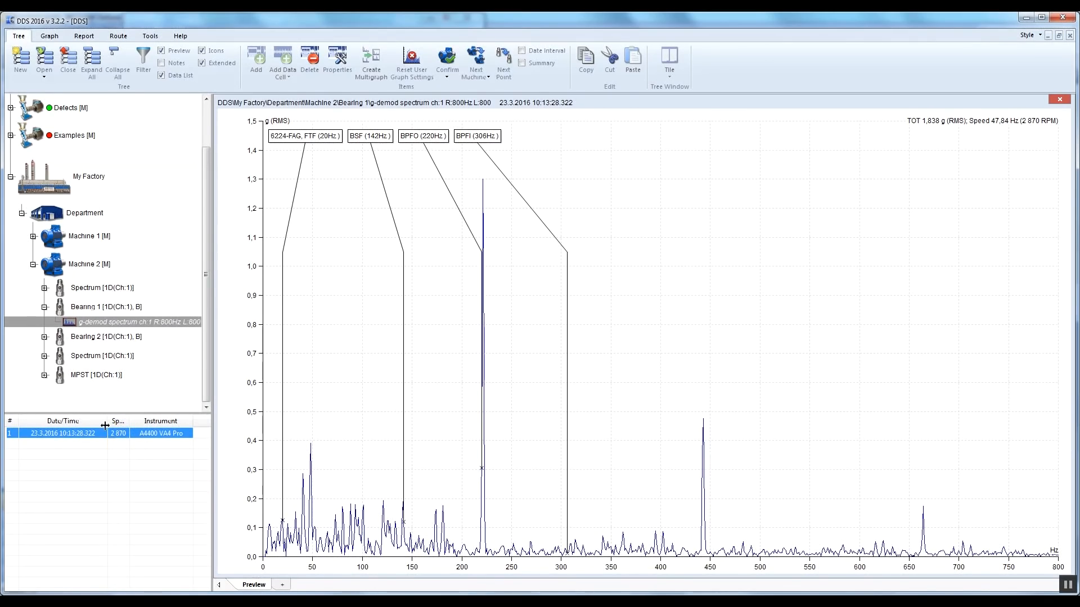
mouse_move(127, 441)
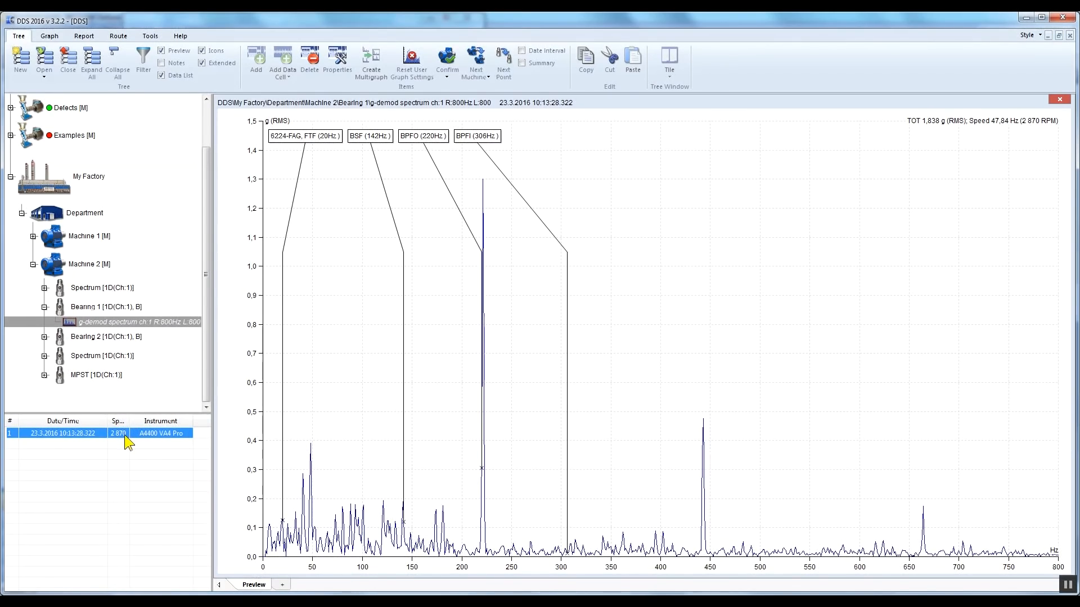
mouse_move(113, 443)
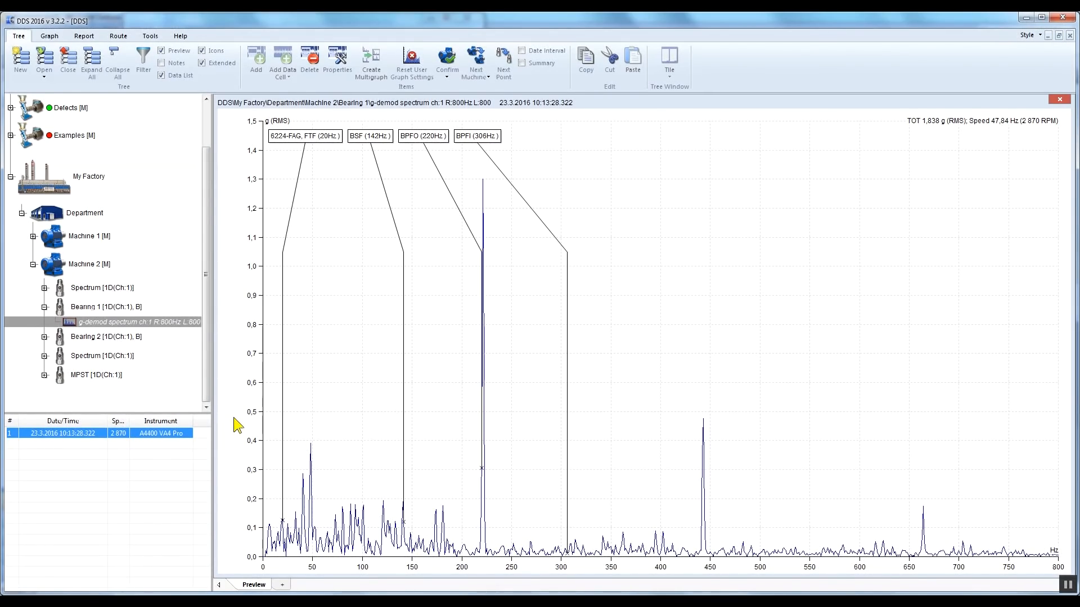
Untick Labels > Display Bearings so the 6224-FAG FTF/BSF/BPFO/BPFI labels disappear from the spectrum
right_click(638, 249)
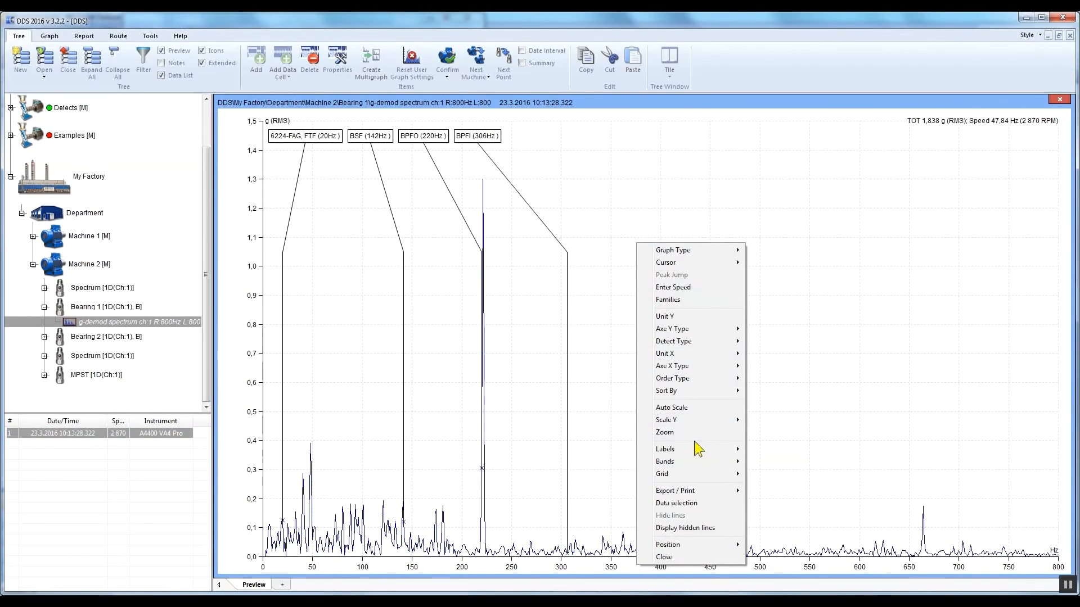
mouse_move(664, 449)
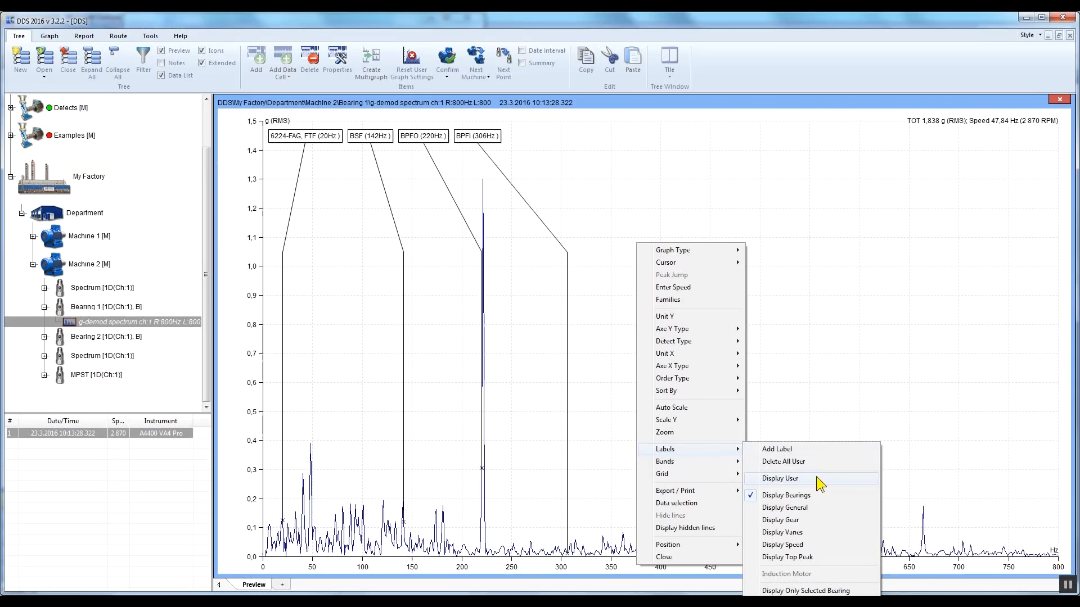
click(786, 495)
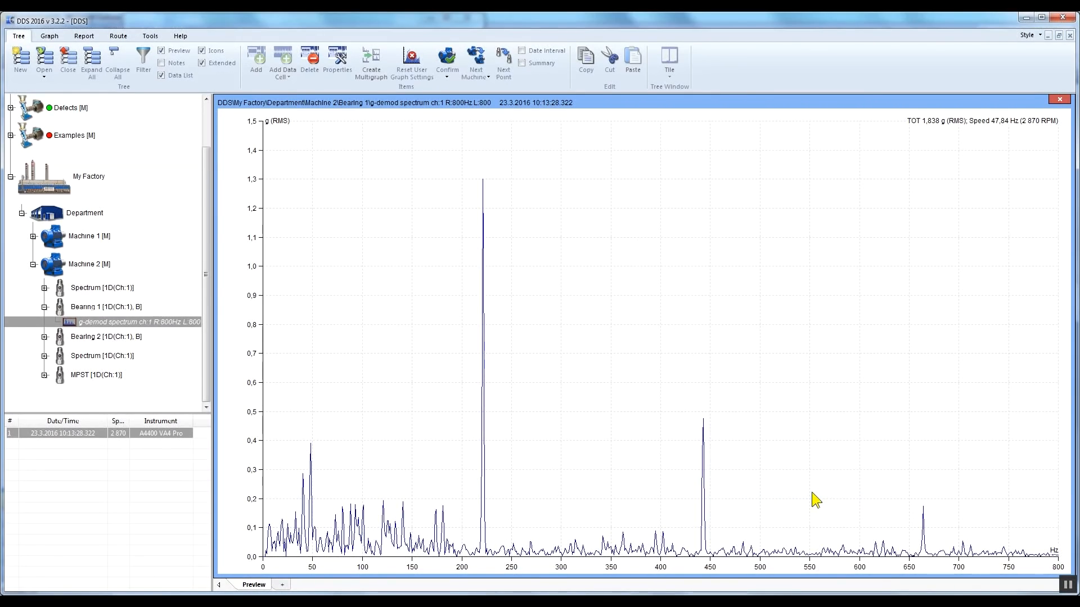